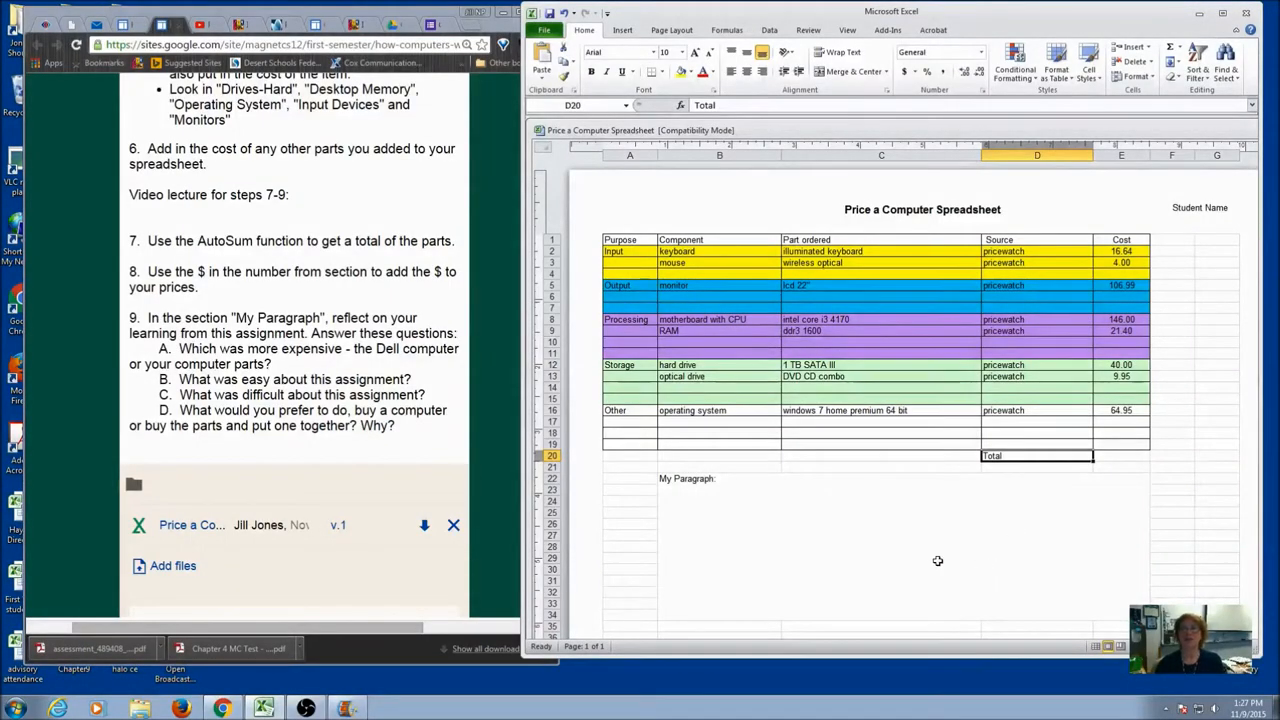
pyautogui.moveTo(716, 268)
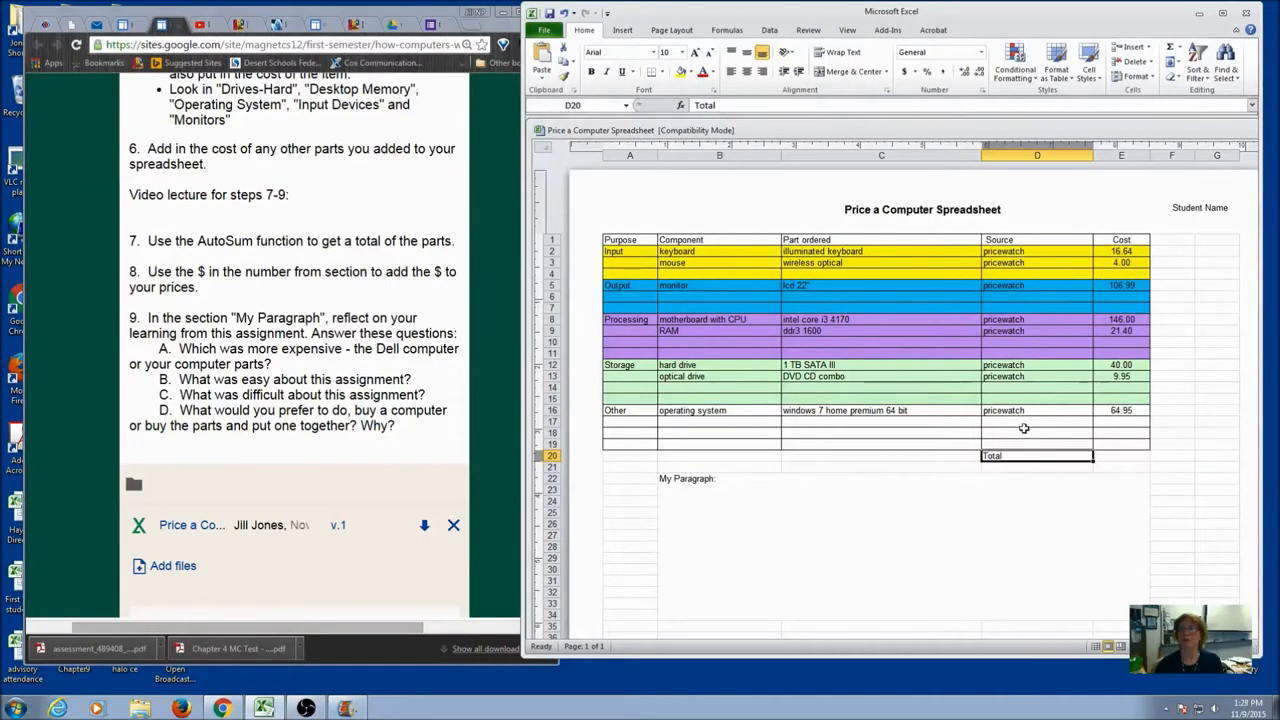
pyautogui.moveTo(1112, 448)
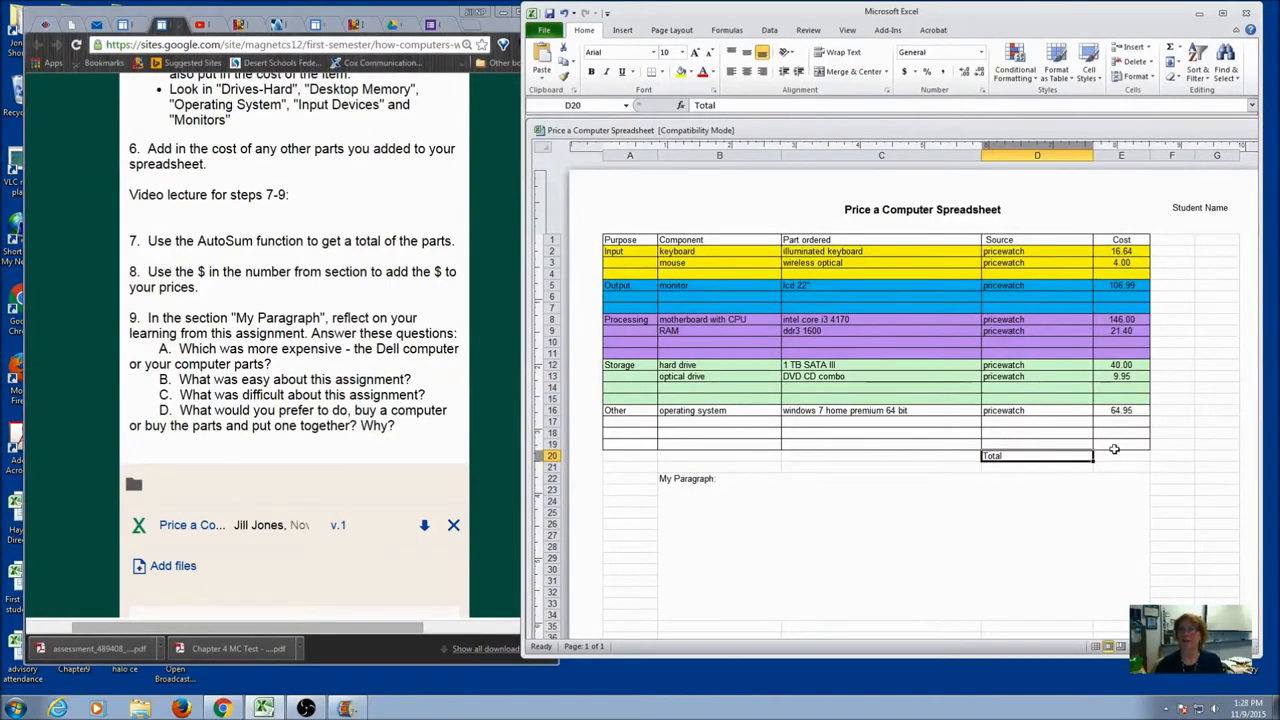
pyautogui.moveTo(1156, 290)
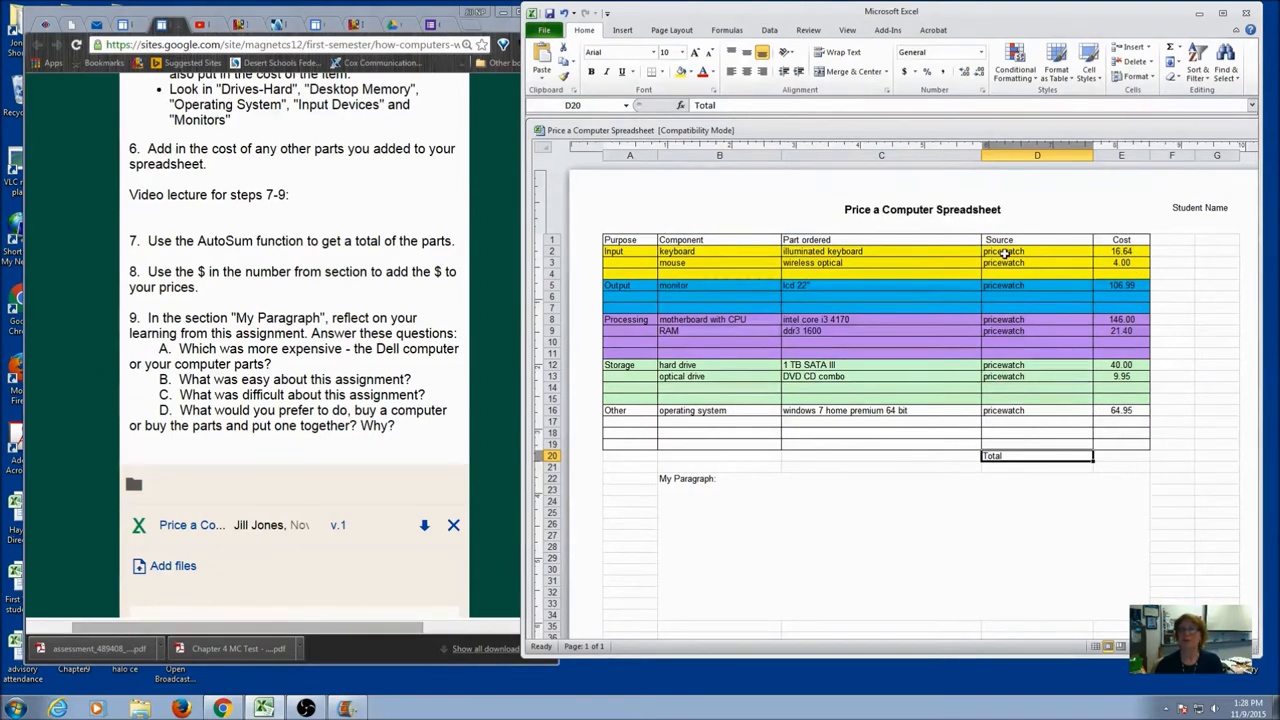
pyautogui.moveTo(688, 270)
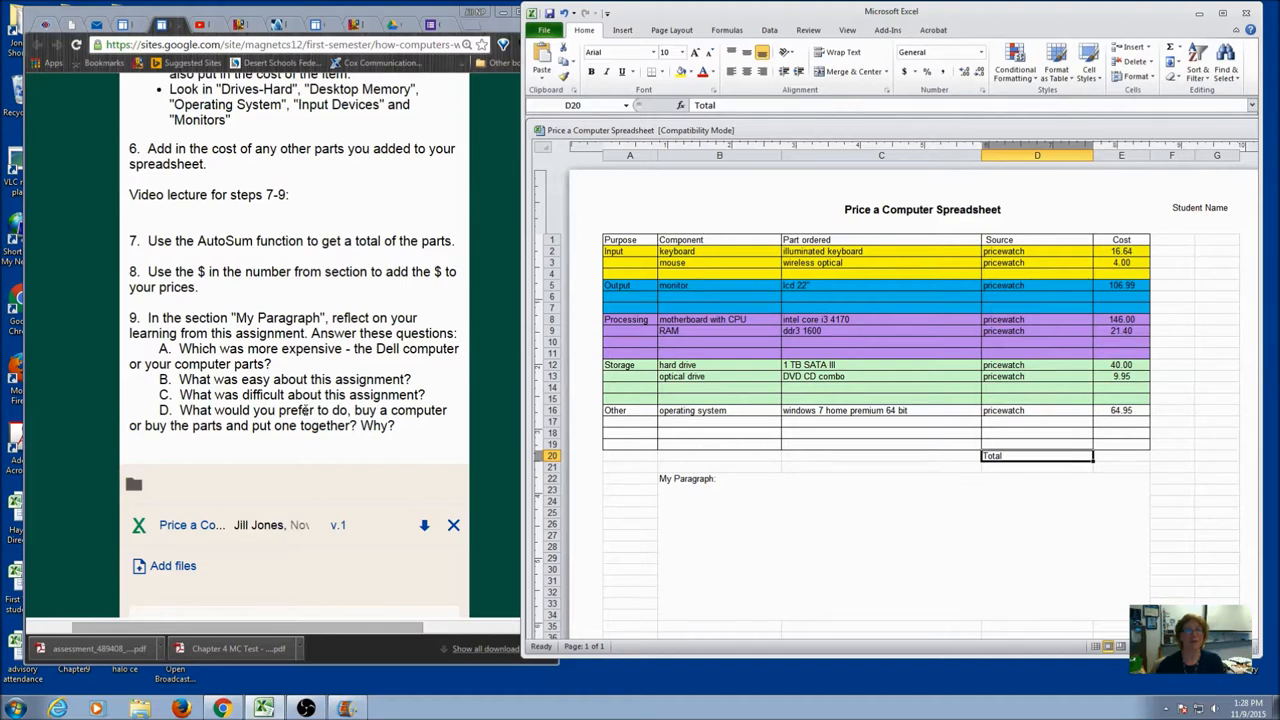
pyautogui.moveTo(852, 420)
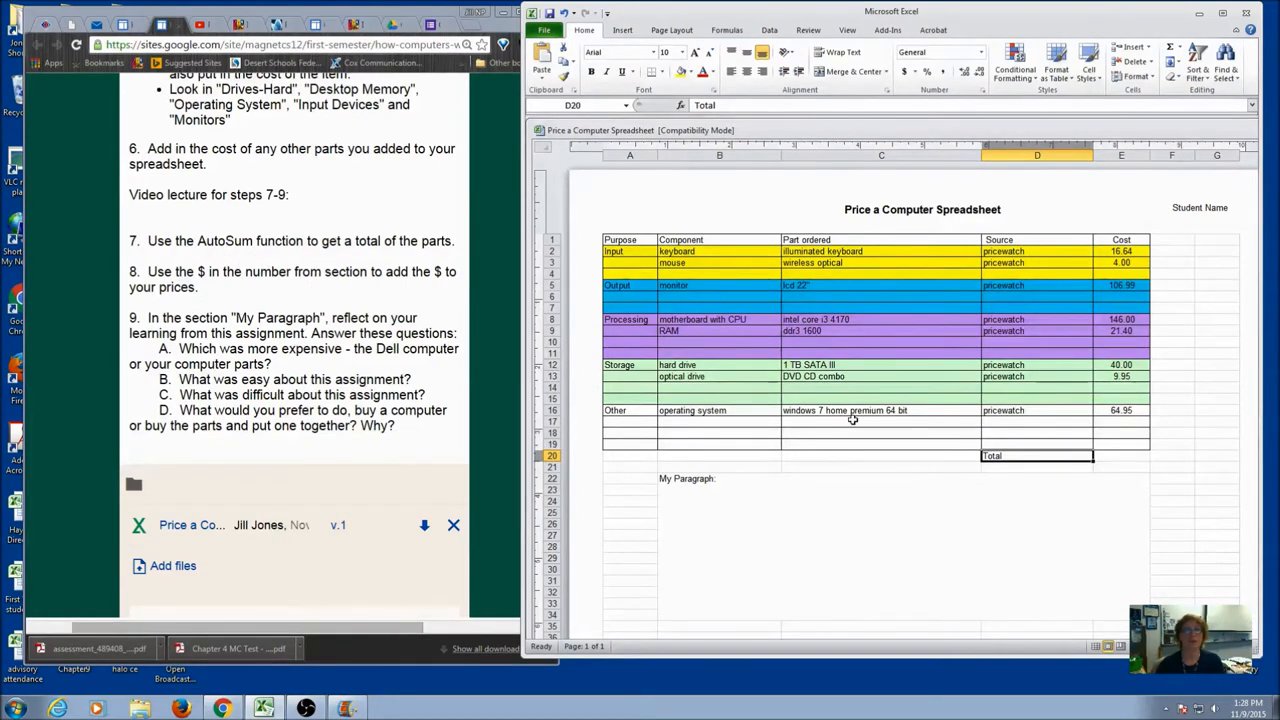
# Step: Enter a SUM of costs E2:E18 in the Total cell, giving 409.93
pyautogui.click(1120, 468)
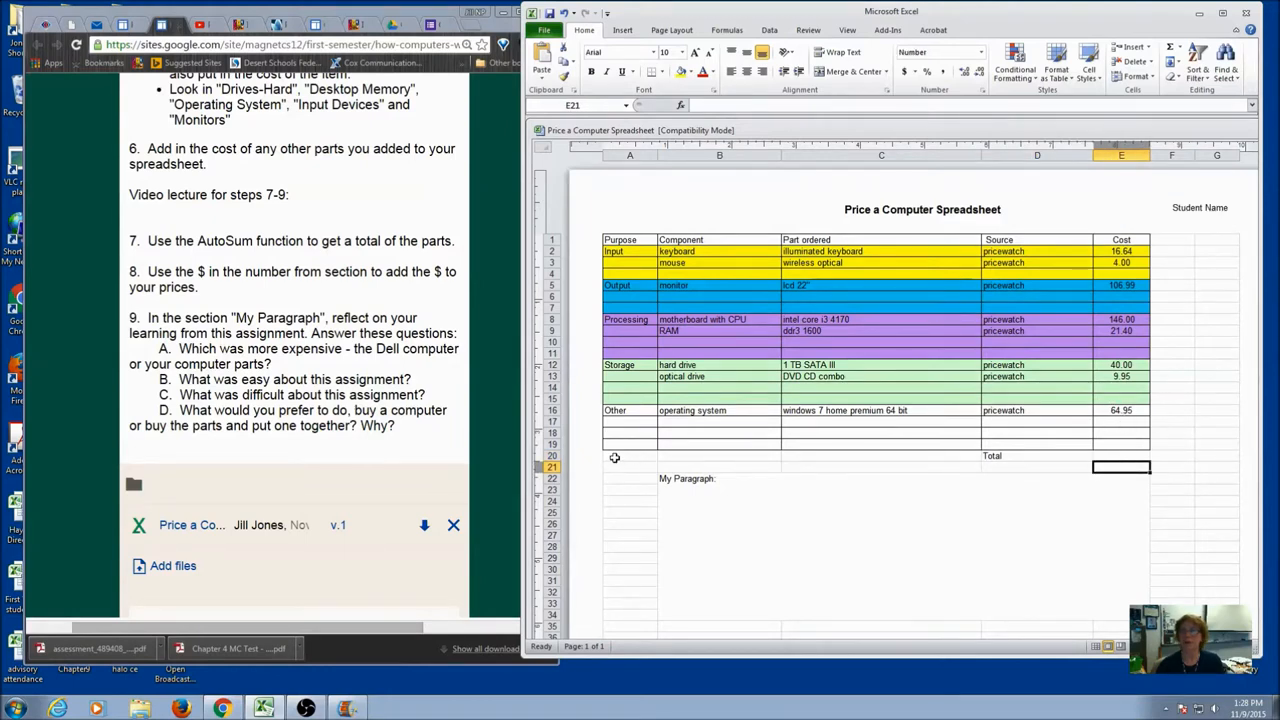
pyautogui.click(1120, 456)
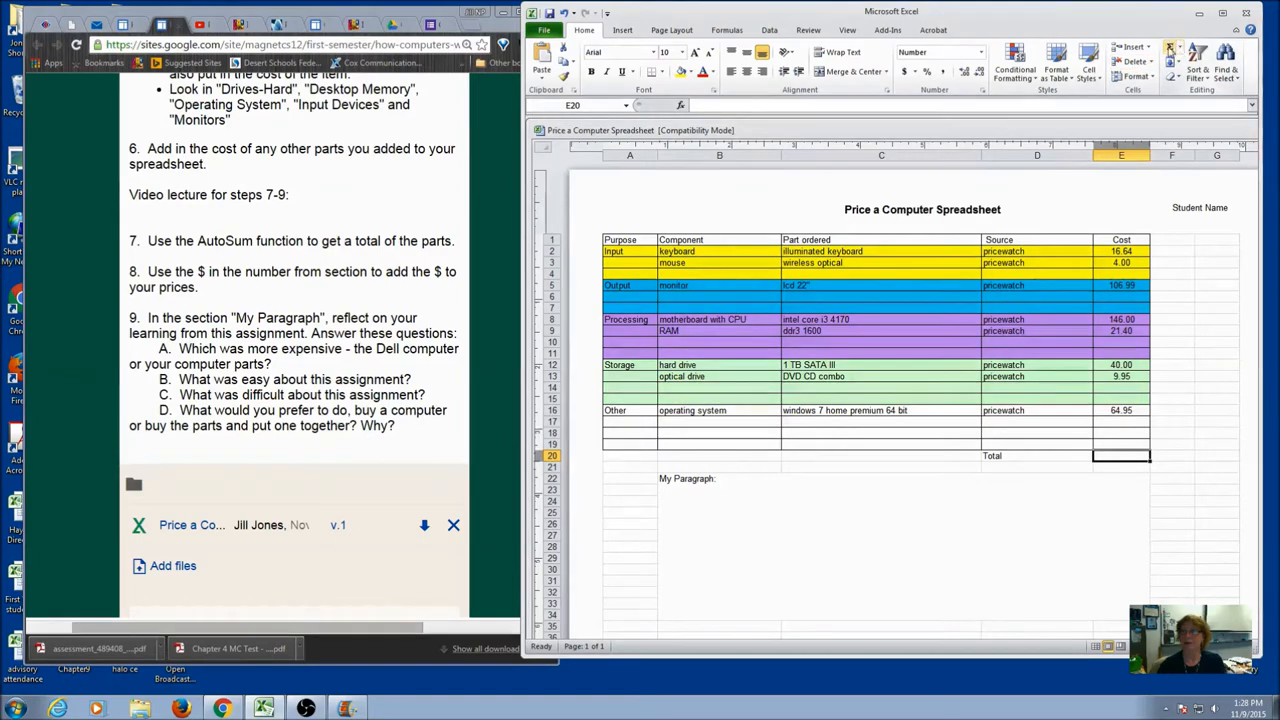
pyautogui.moveTo(1164, 48)
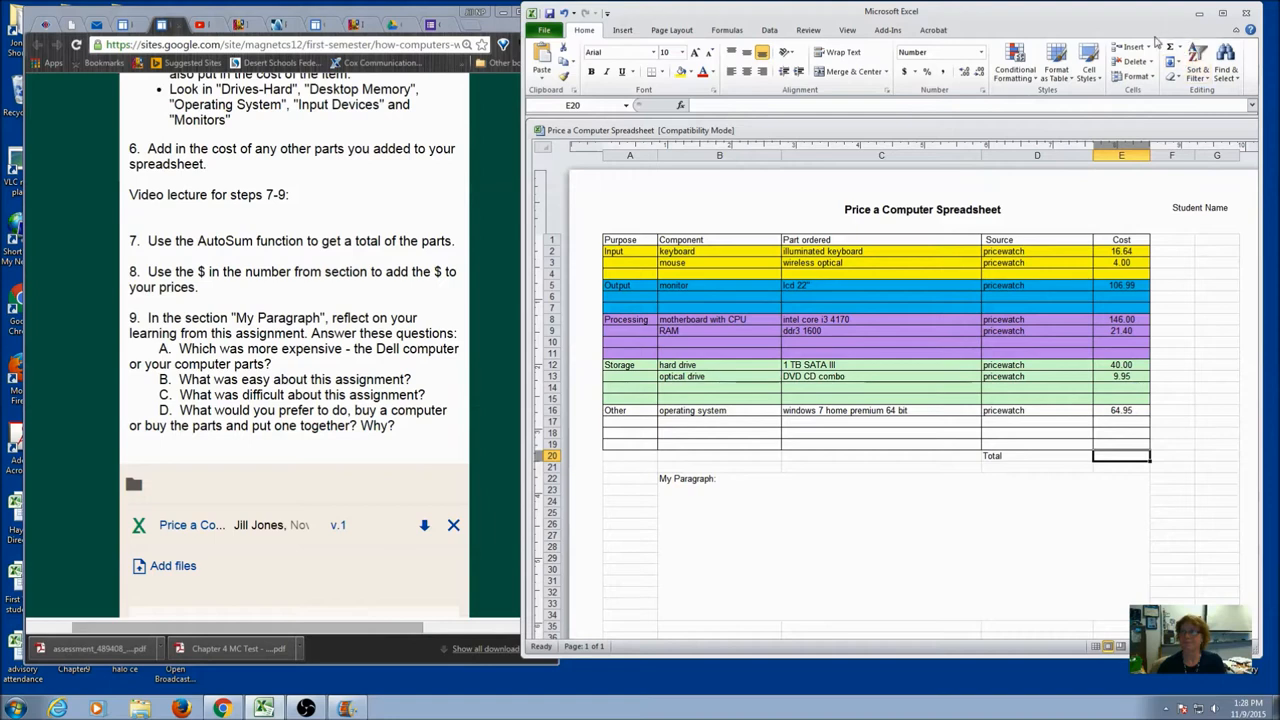
pyautogui.click(1170, 48)
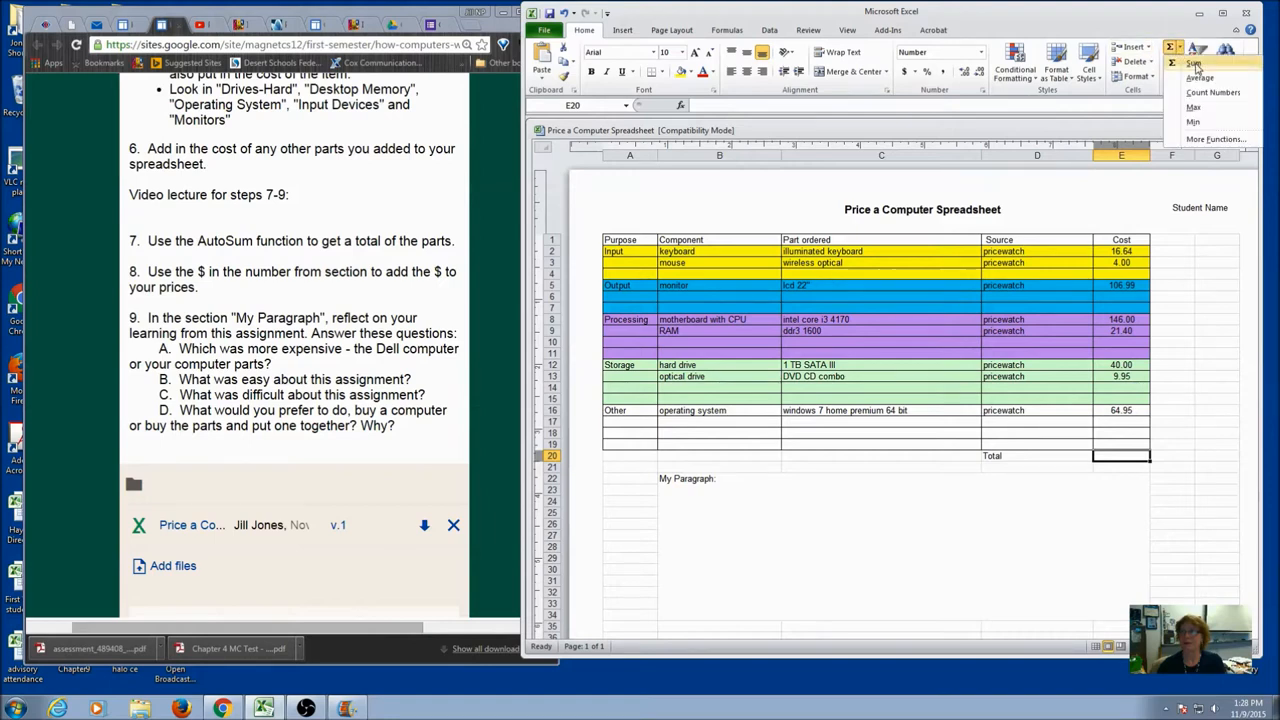
pyautogui.click(1172, 64)
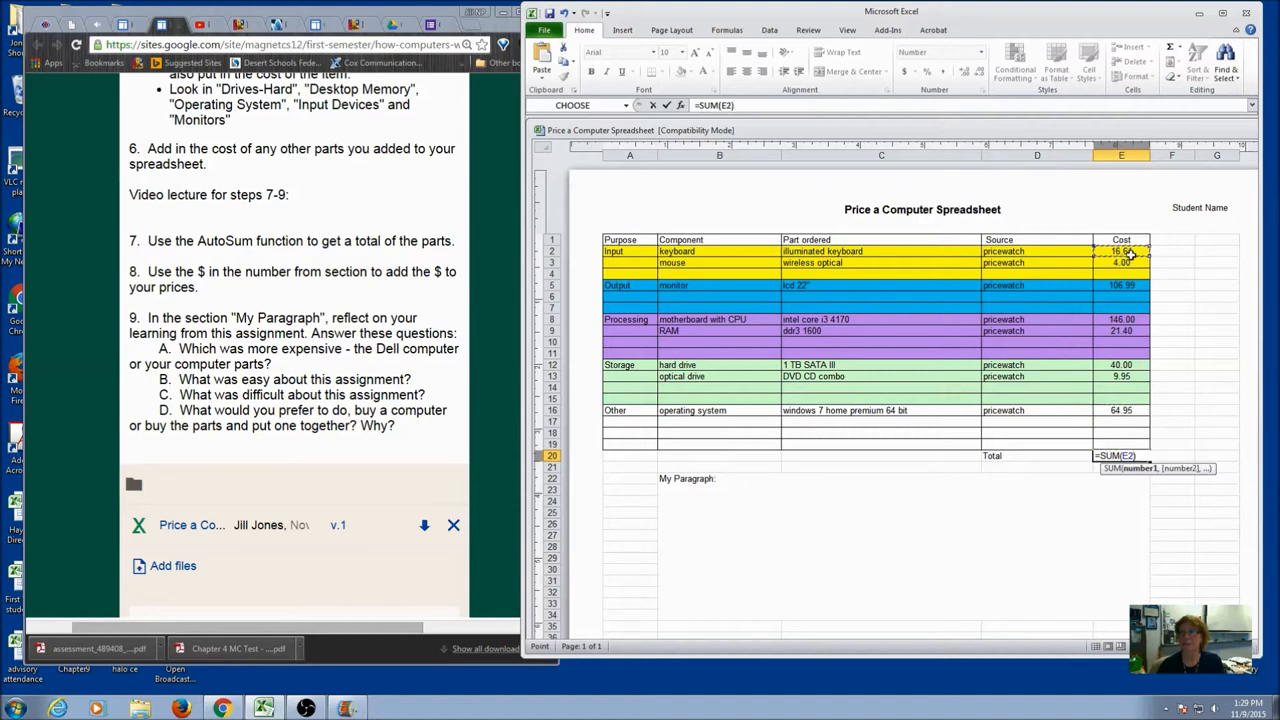
pyautogui.moveTo(1120, 252); pyautogui.dragTo(1130, 436)
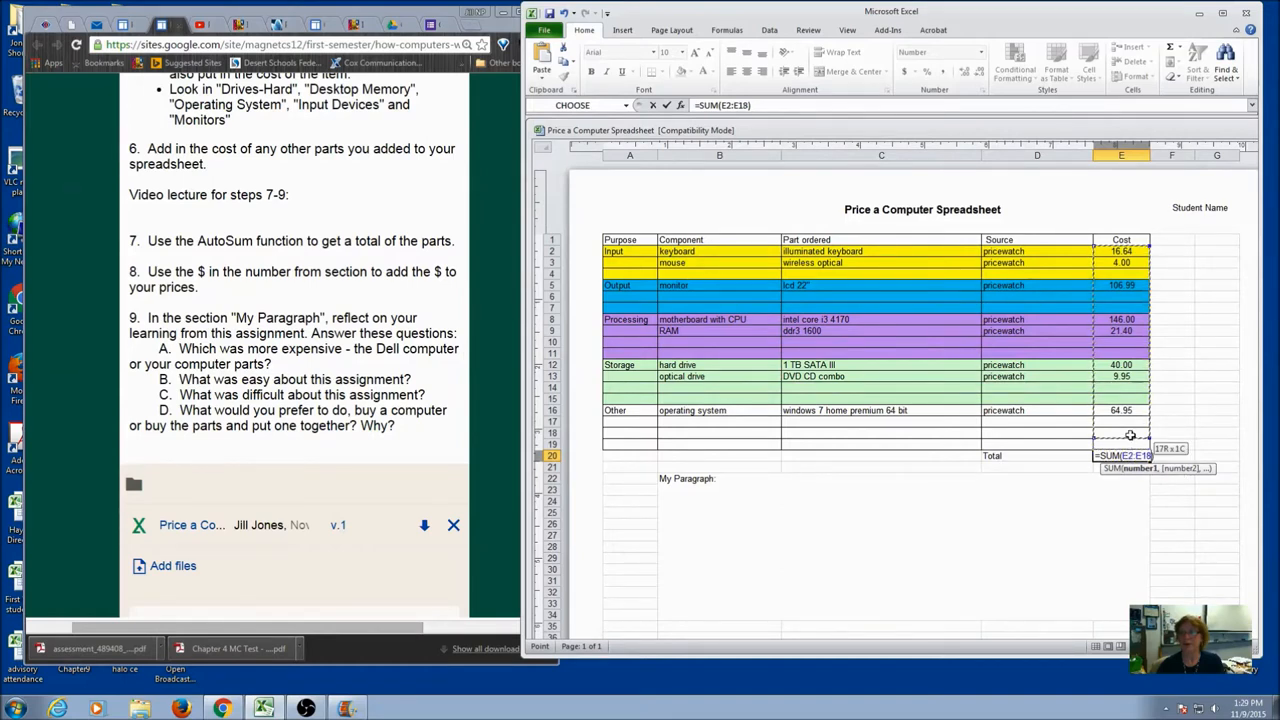
pyautogui.press('Enter')
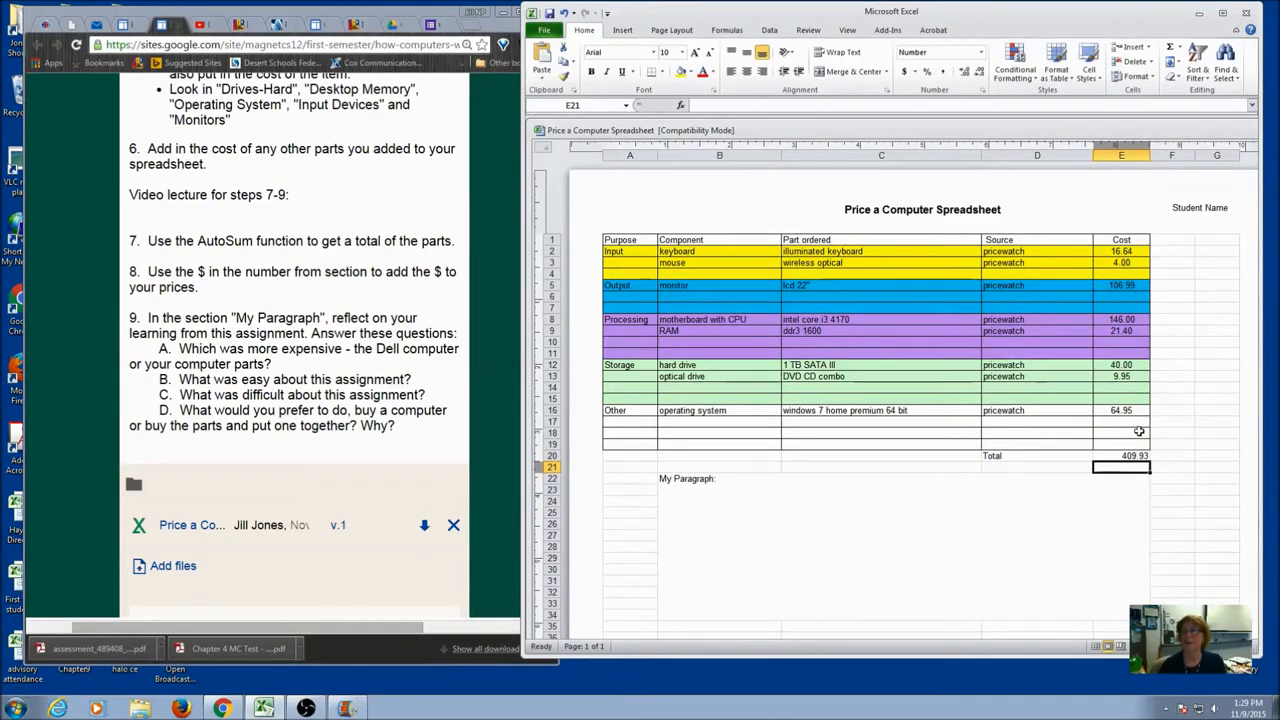
pyautogui.click(1120, 364)
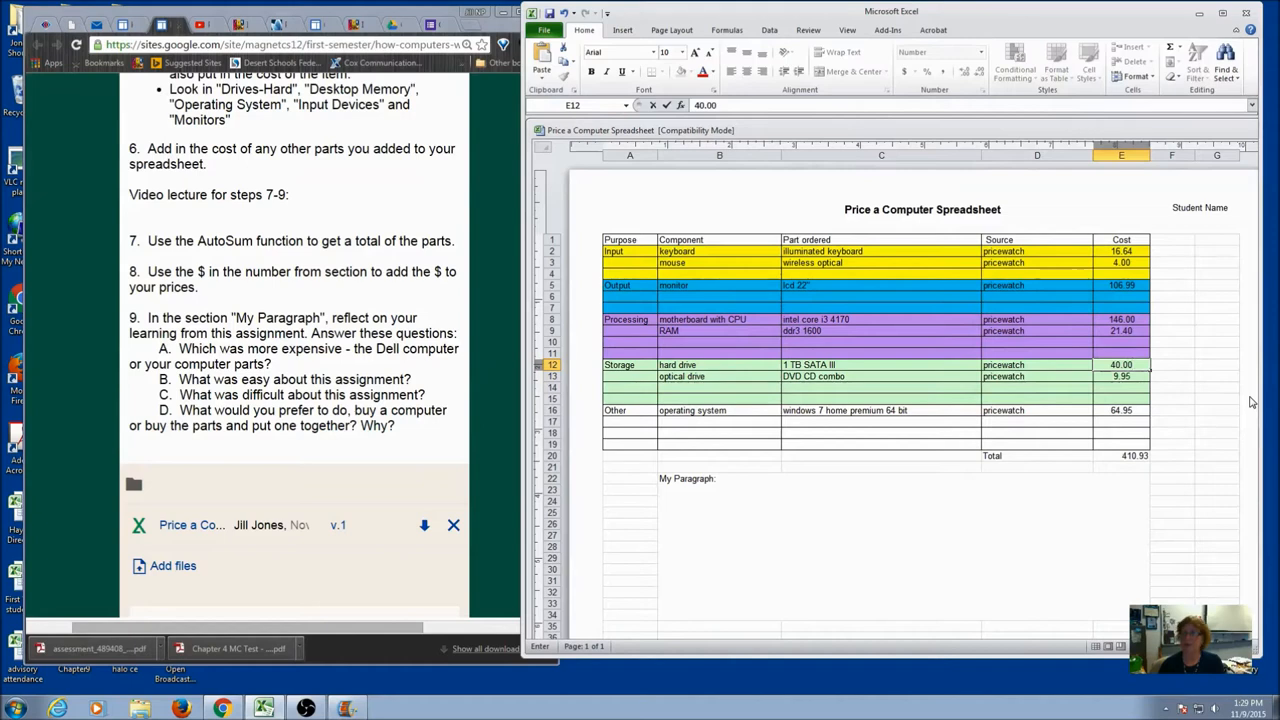
pyautogui.click(1120, 376)
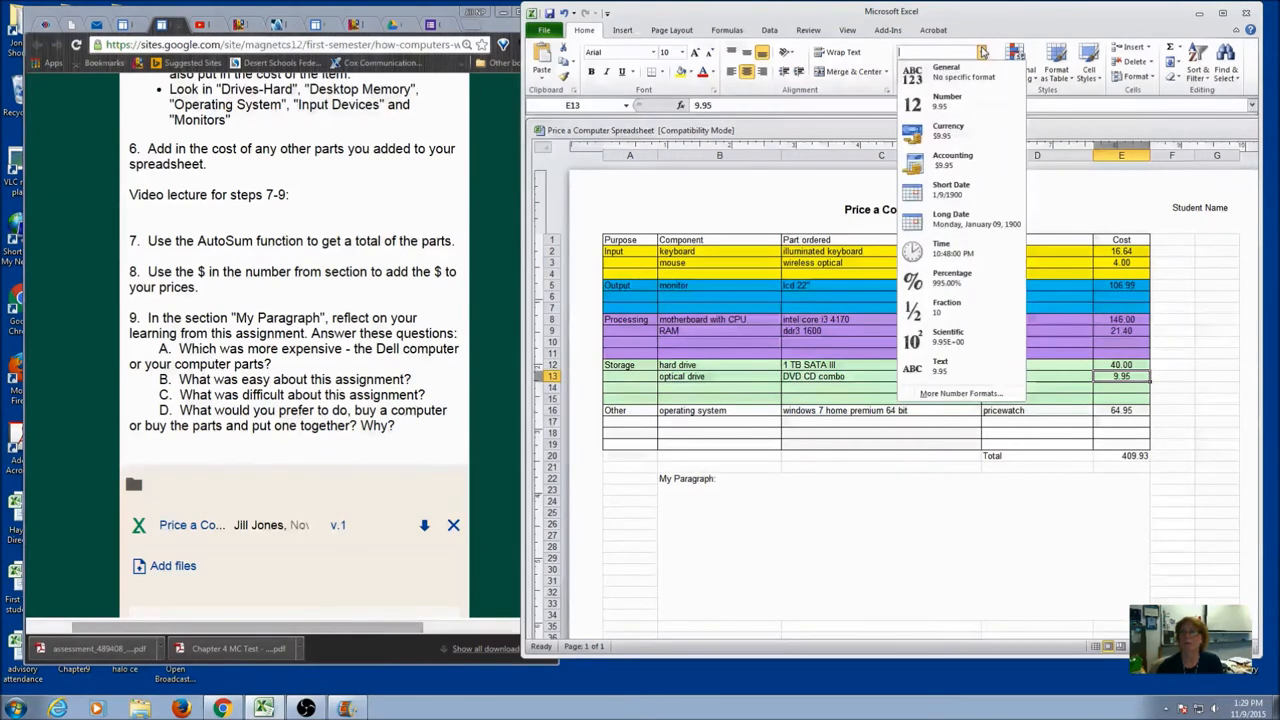
pyautogui.moveTo(952, 280)
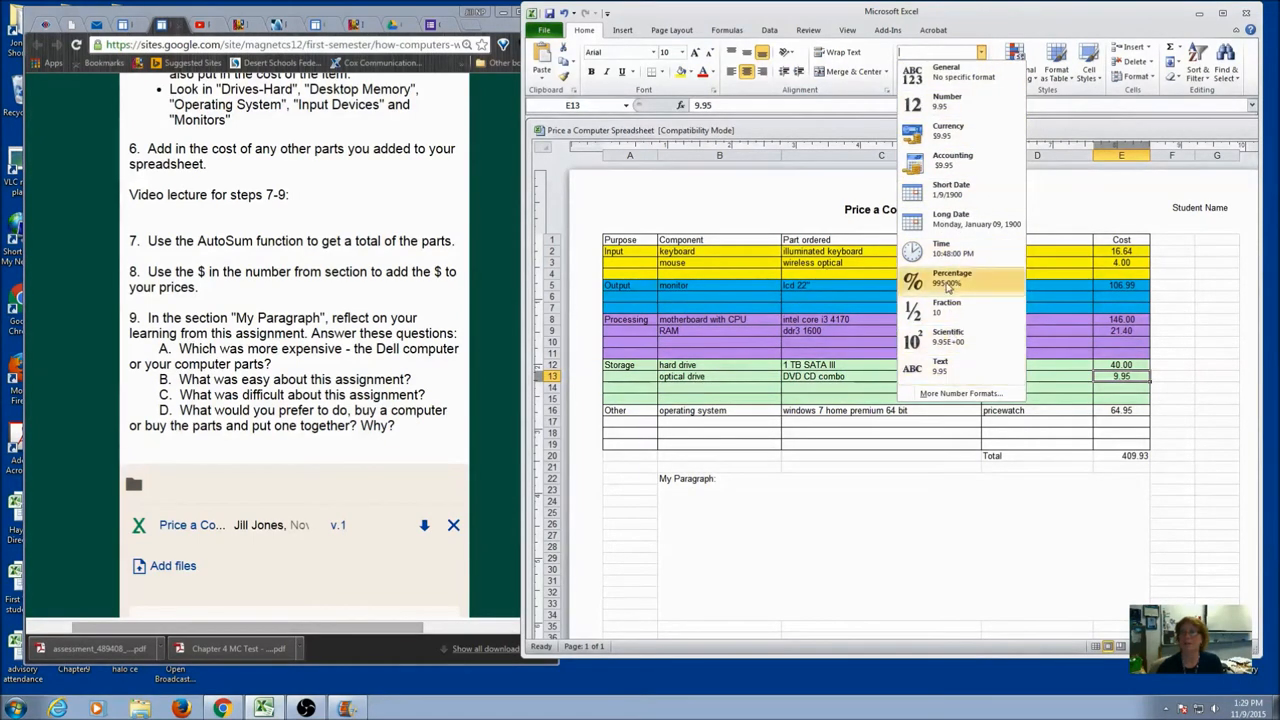
pyautogui.moveTo(970, 196)
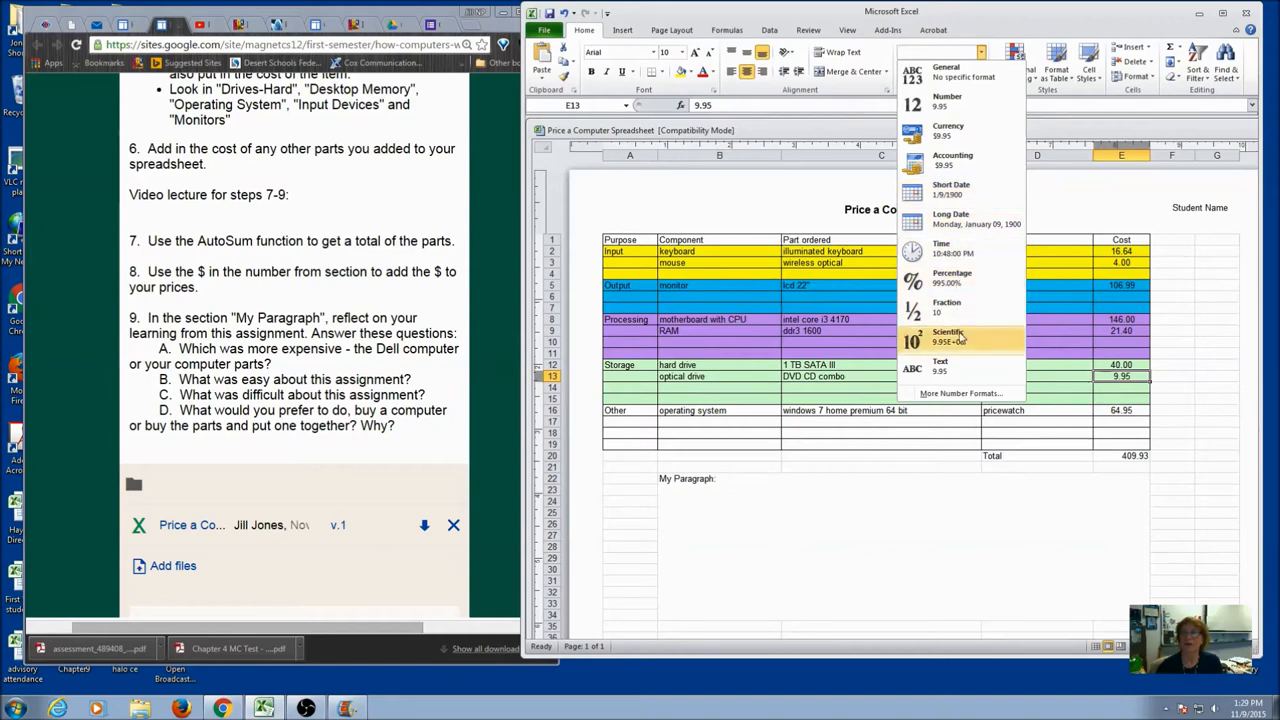
pyautogui.moveTo(952, 370)
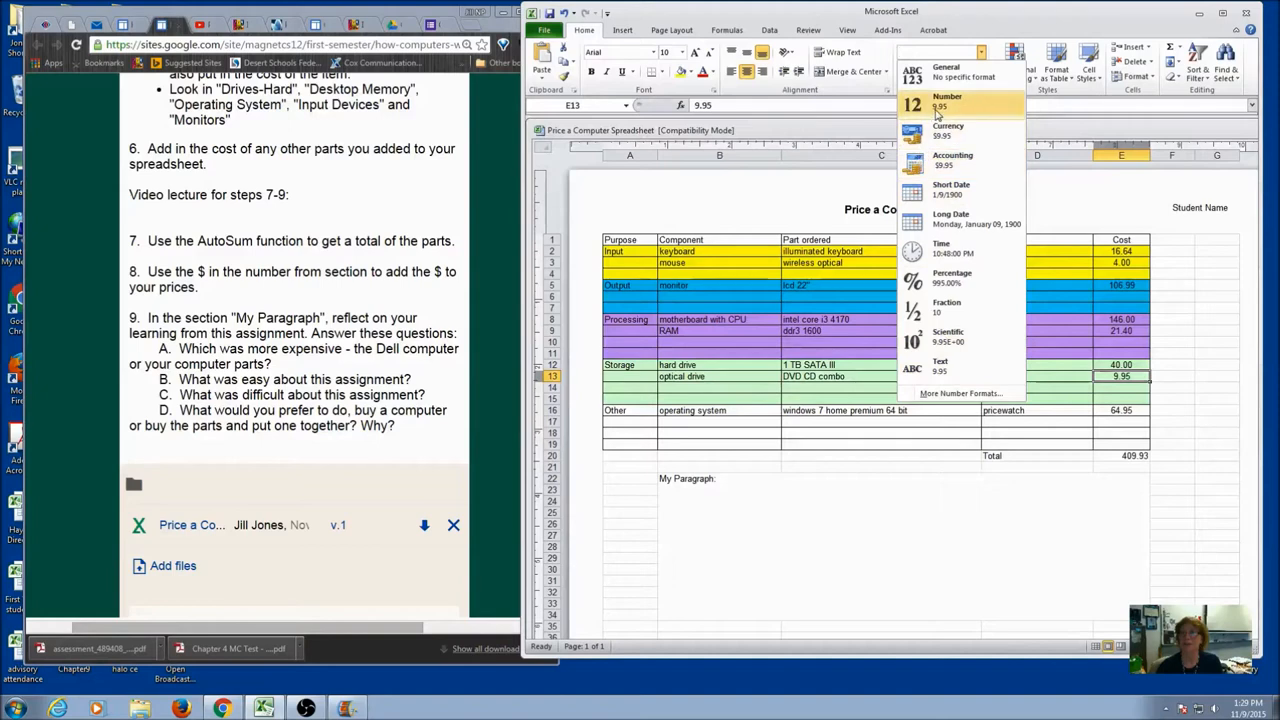
# Step: Apply plain Number format to the cost and show the currency symbol choices
pyautogui.click(958, 102)
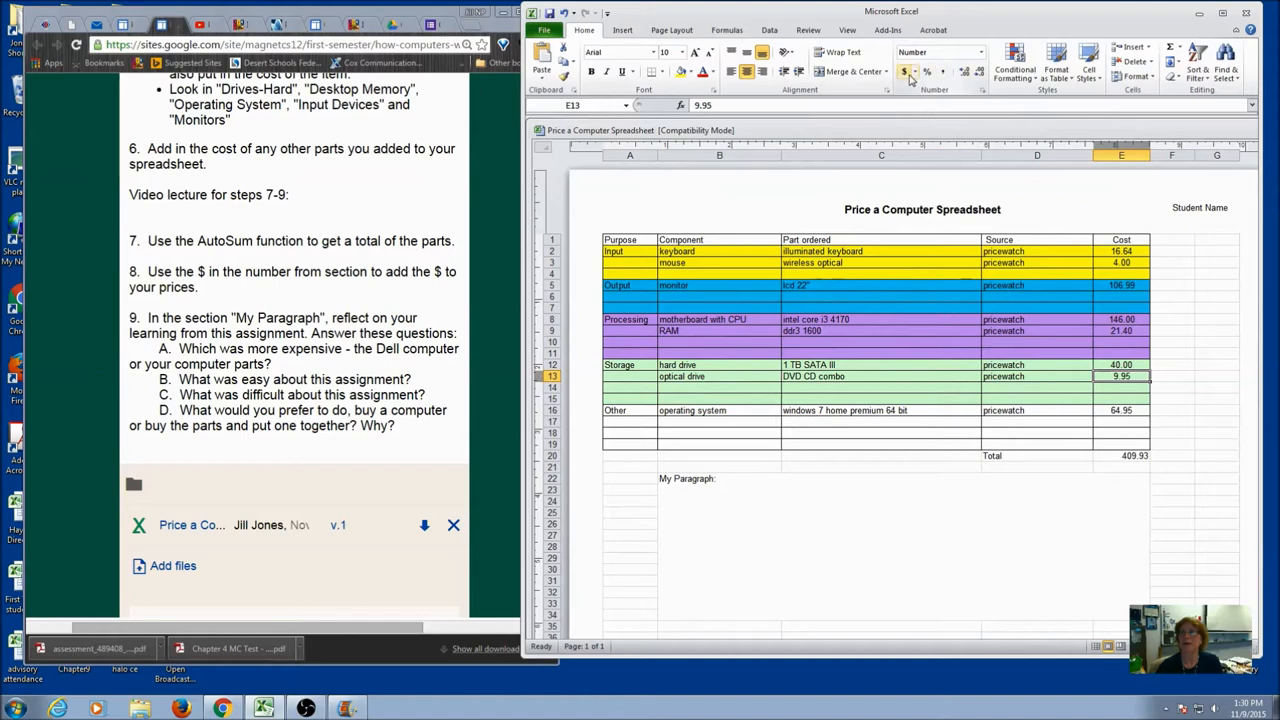
pyautogui.click(906, 72)
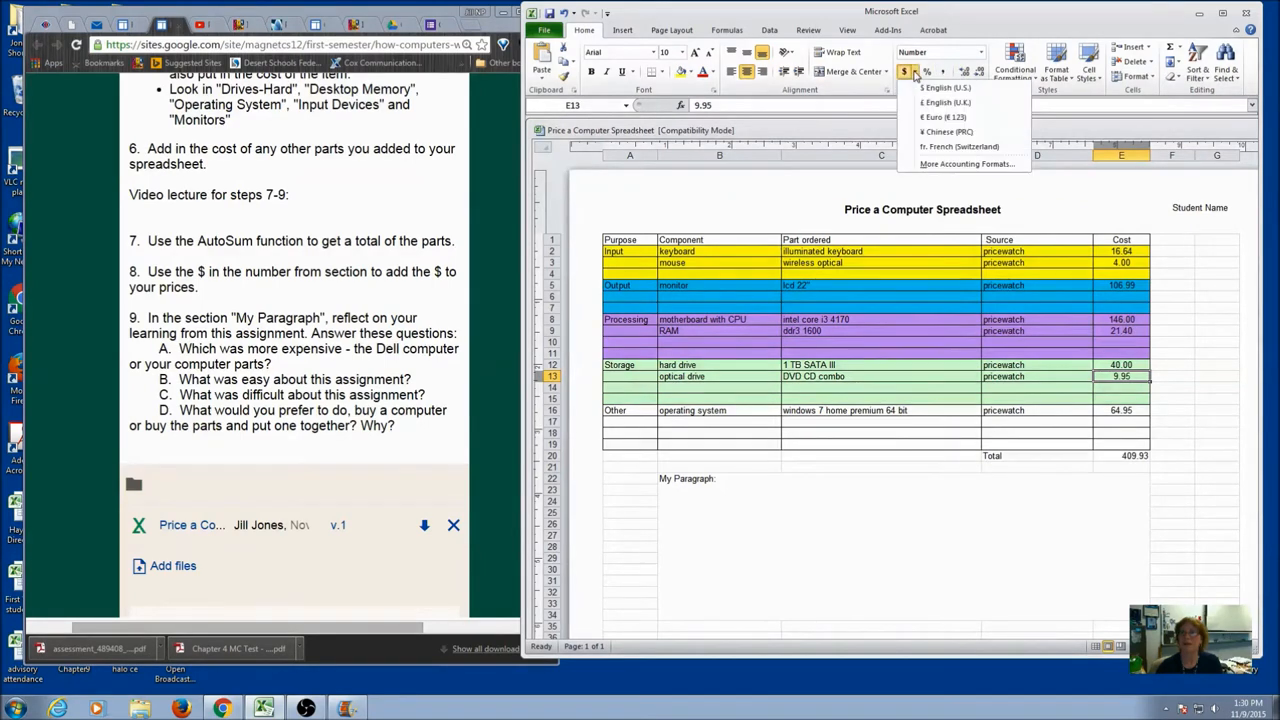
pyautogui.moveTo(952, 132)
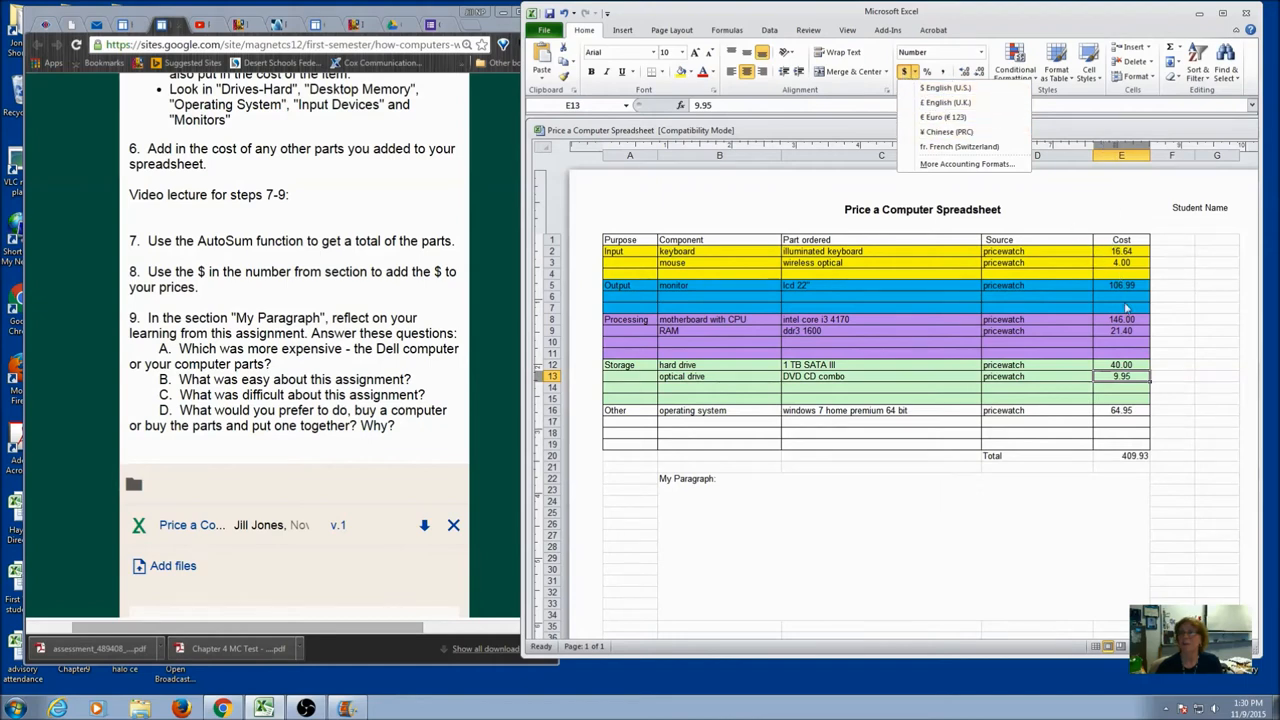
pyautogui.click(1118, 156)
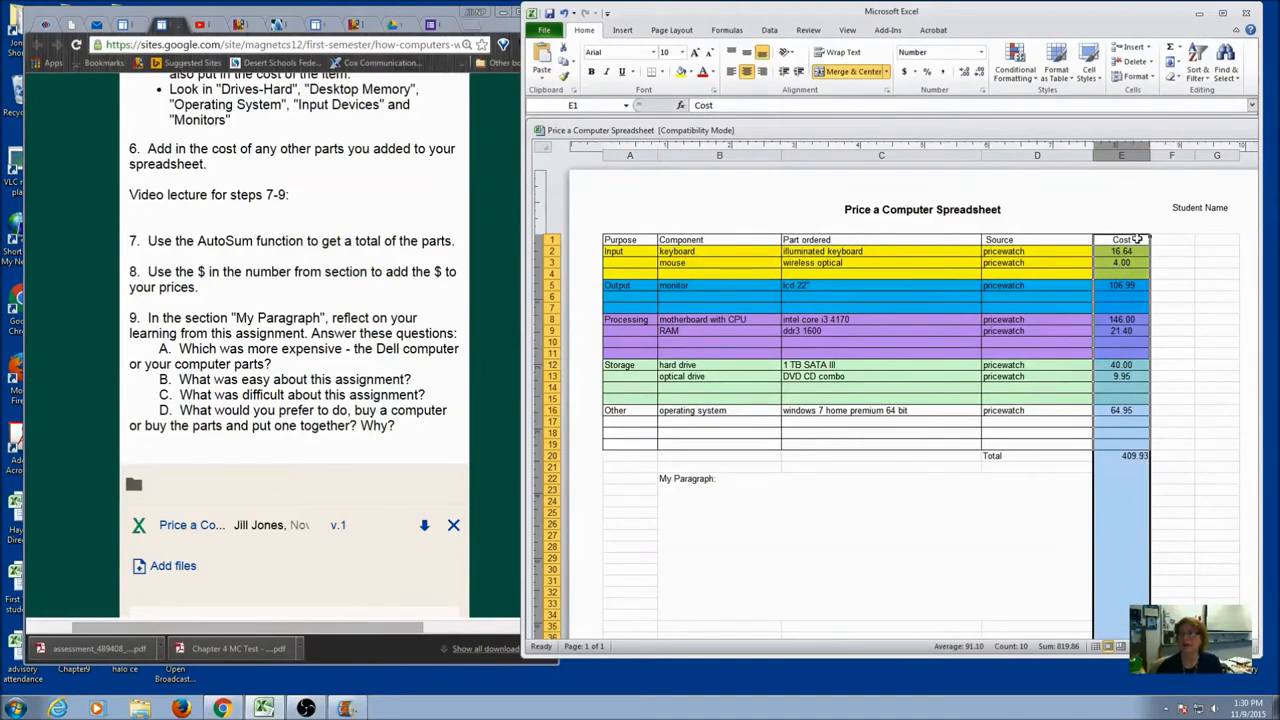
# Step: Format prices E2:E20, including the 409.93 total, as accounting dollar amounts
pyautogui.moveTo(1120, 250); pyautogui.dragTo(1120, 410)
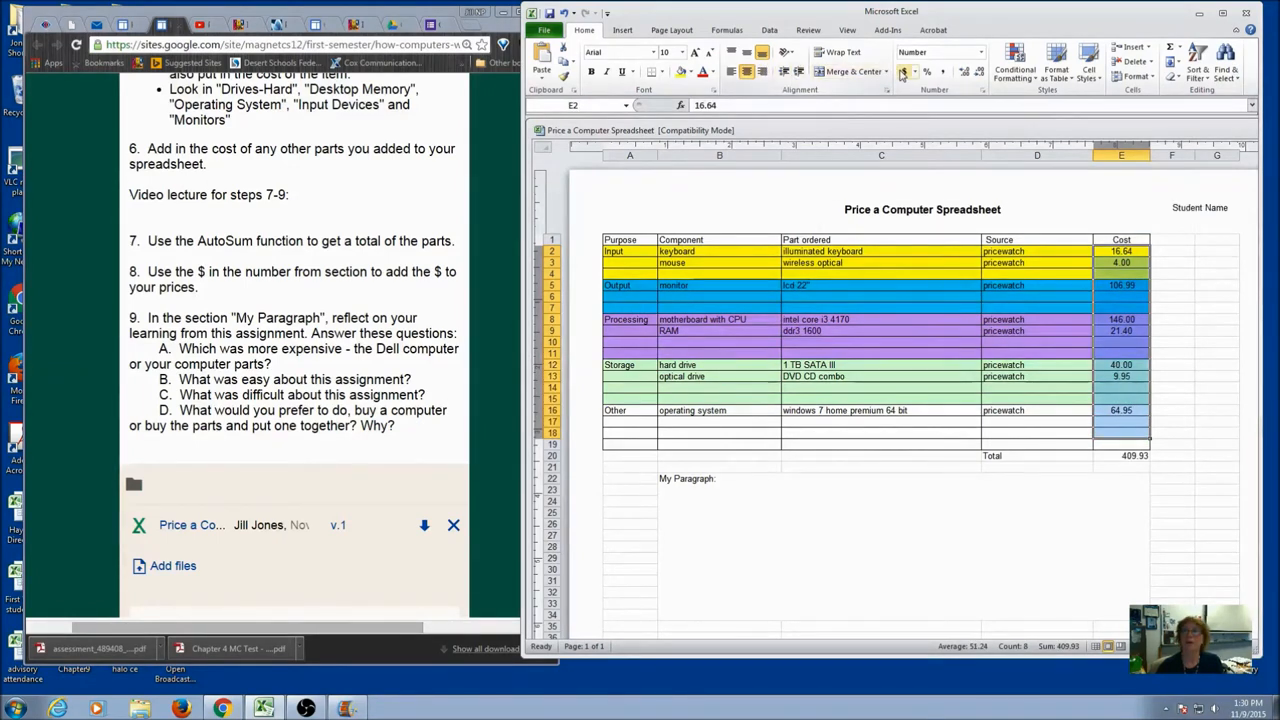
pyautogui.click(892, 72)
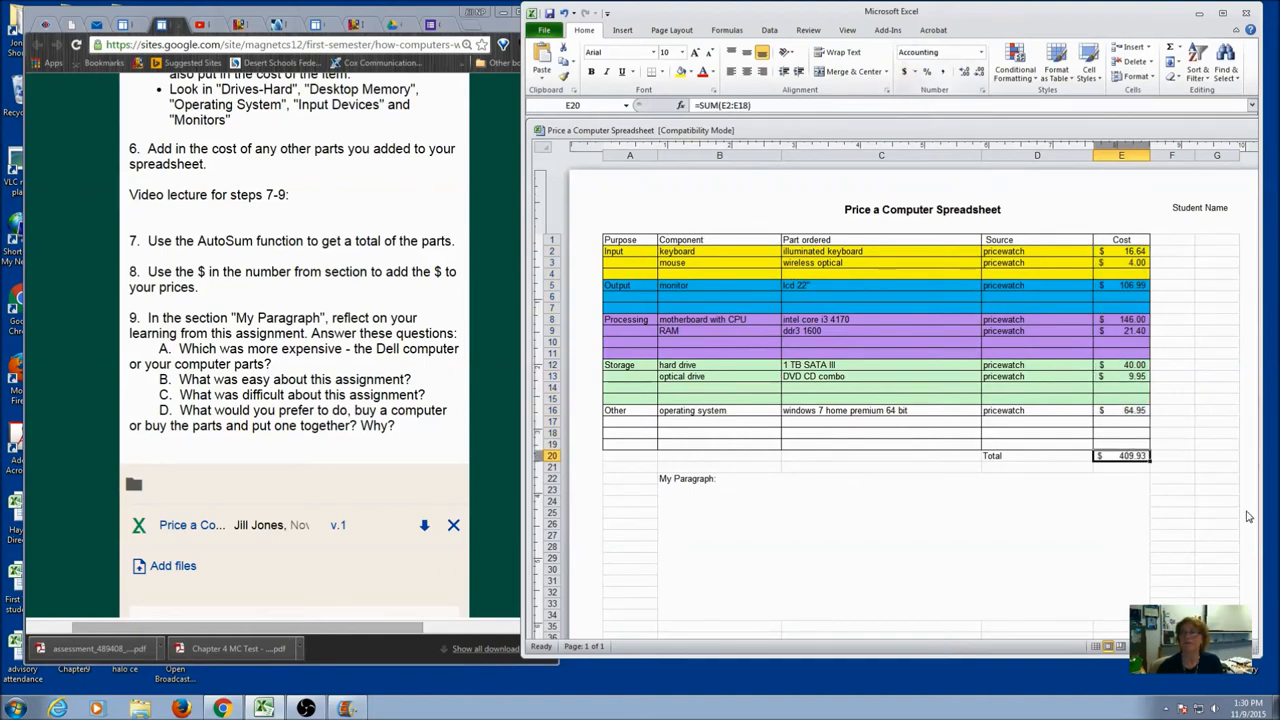
pyautogui.moveTo(1072, 304)
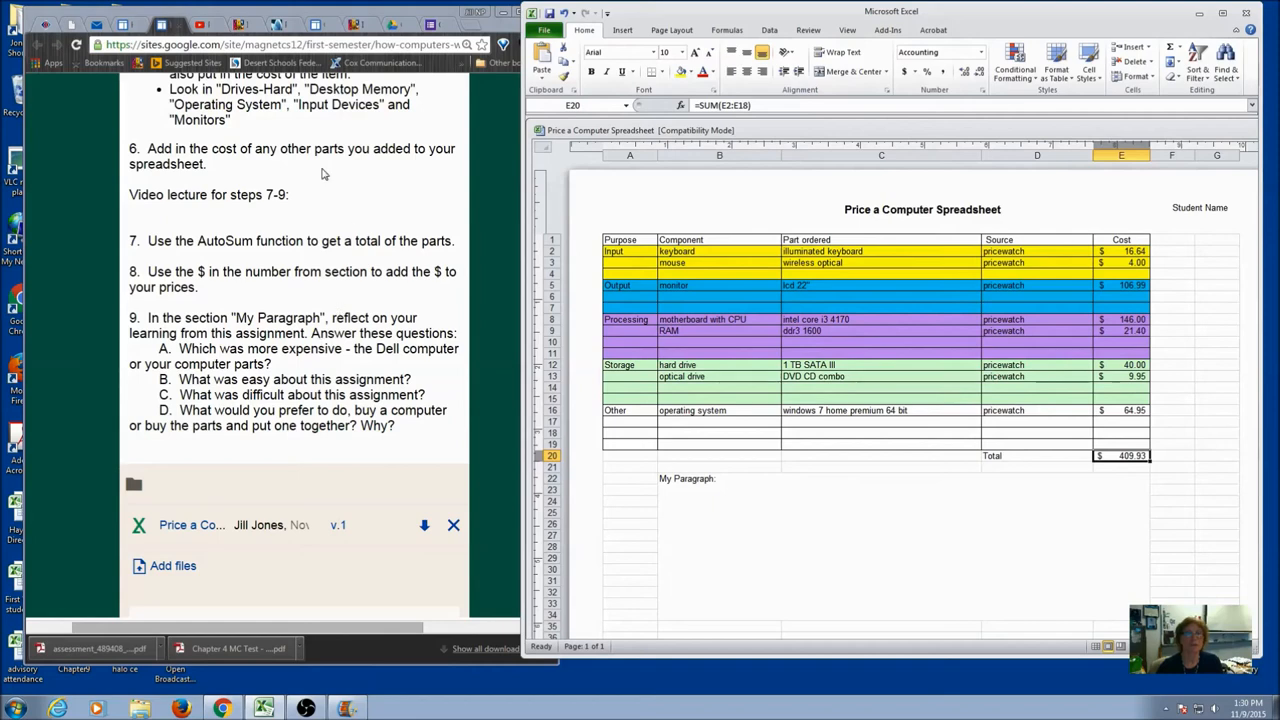
pyautogui.moveTo(392, 80)
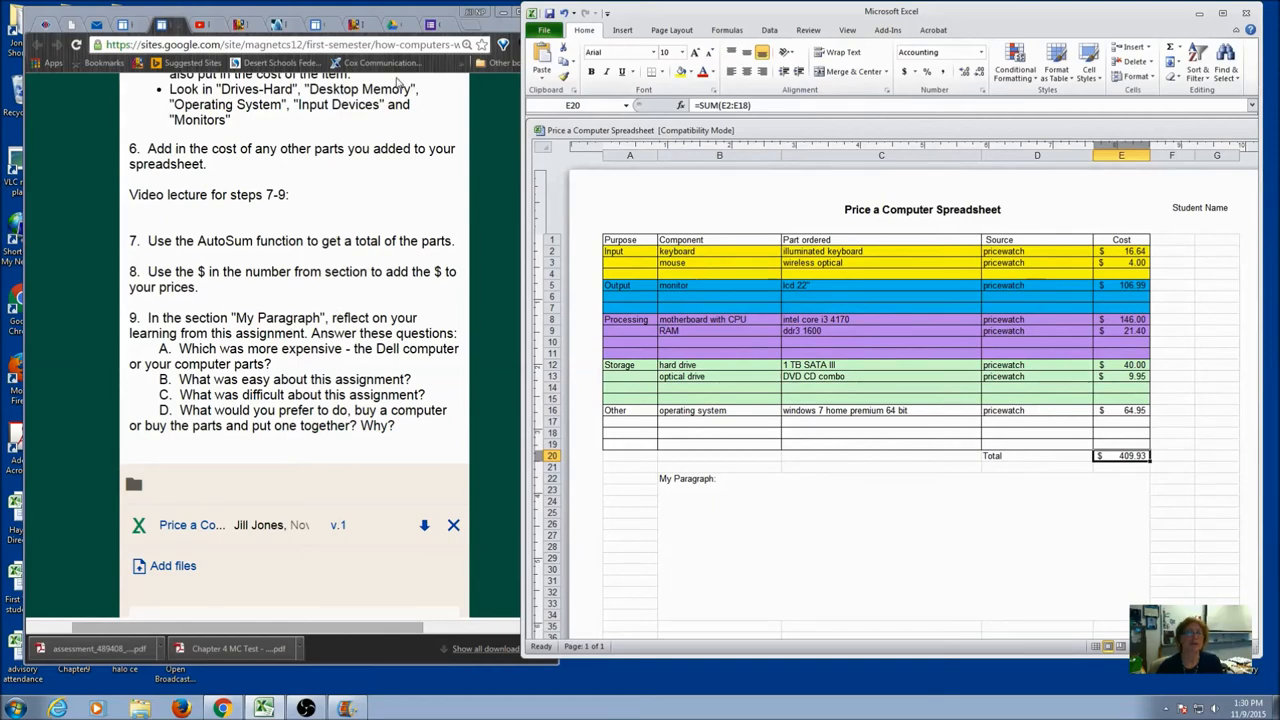
pyautogui.moveTo(512, 412)
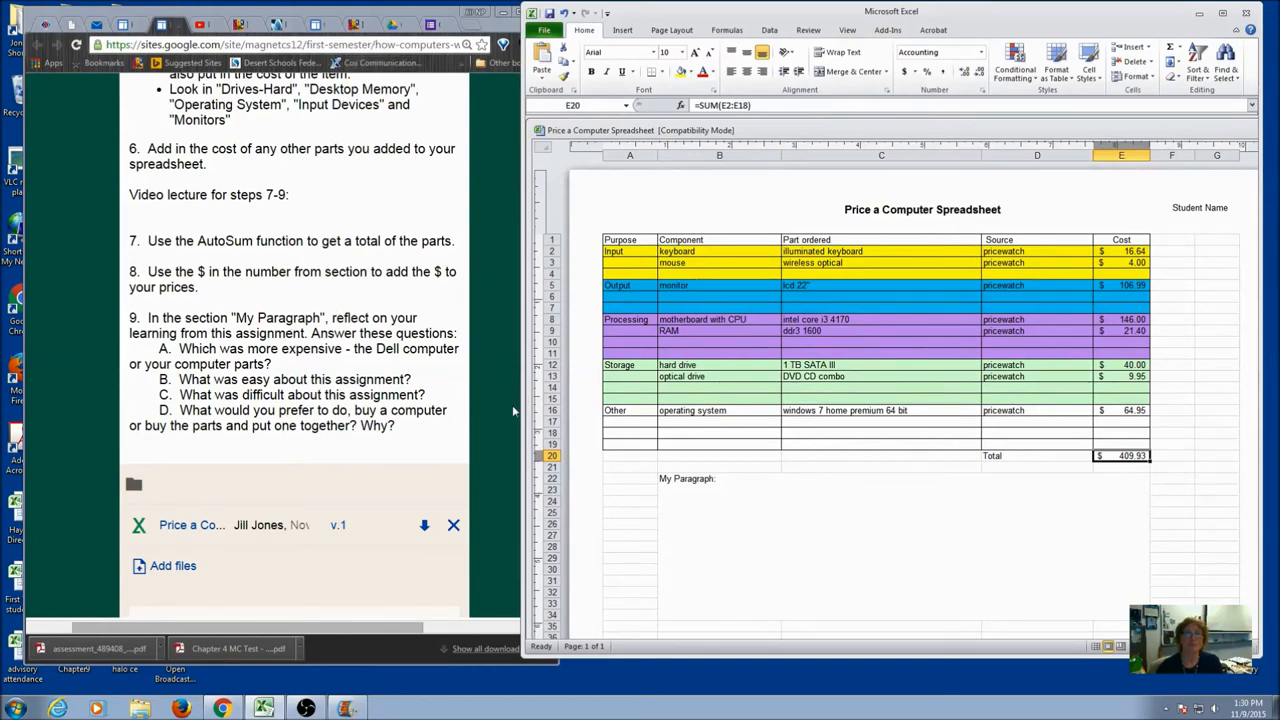
pyautogui.moveTo(494, 380)
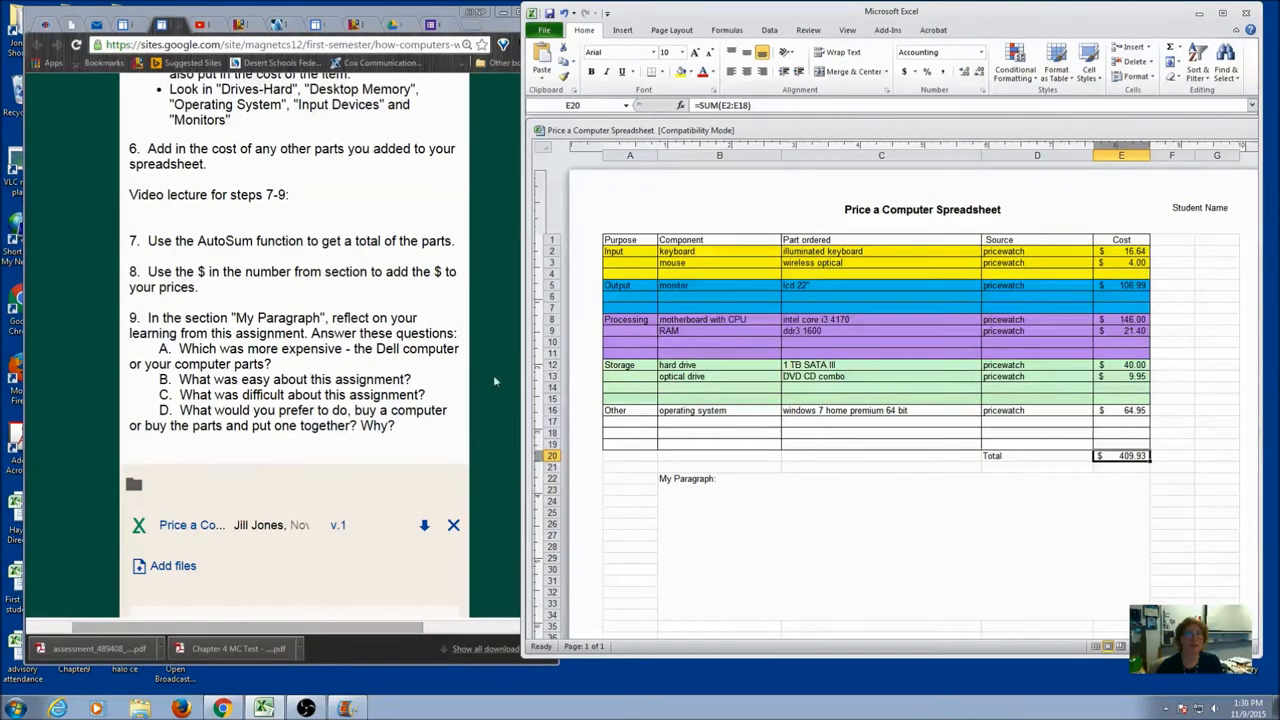
pyautogui.moveTo(500, 406)
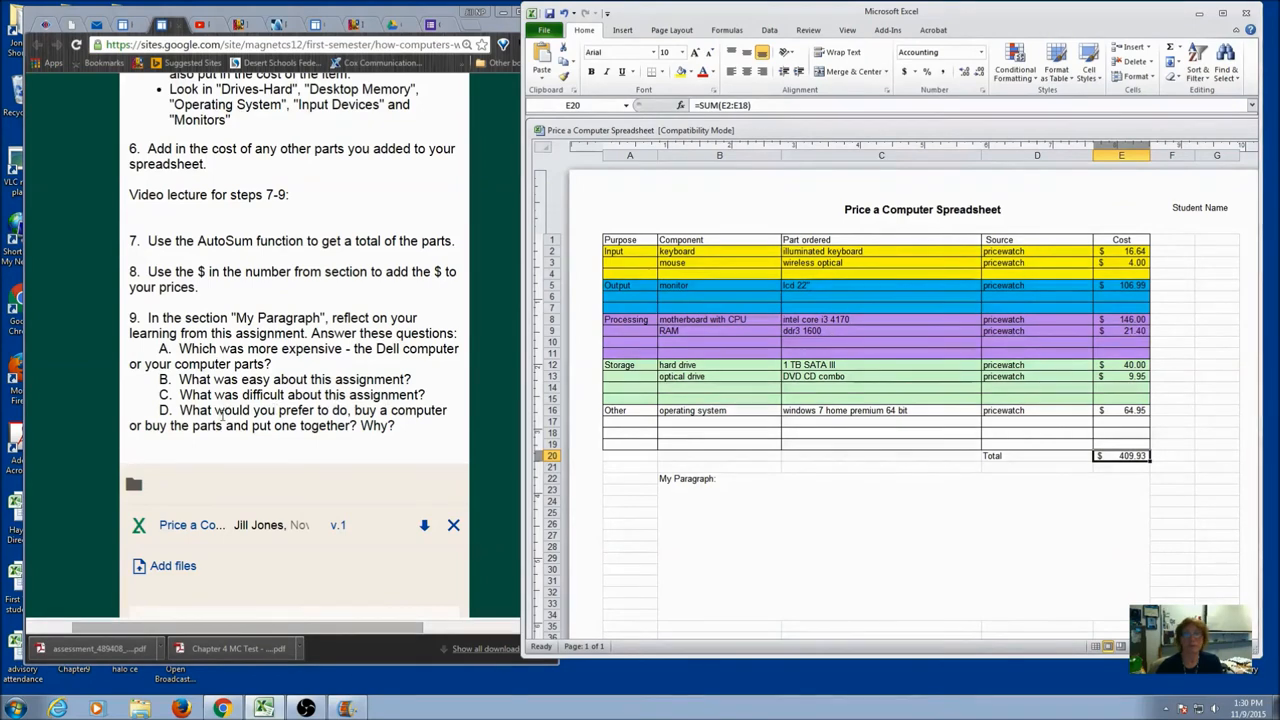
pyautogui.moveTo(336, 440)
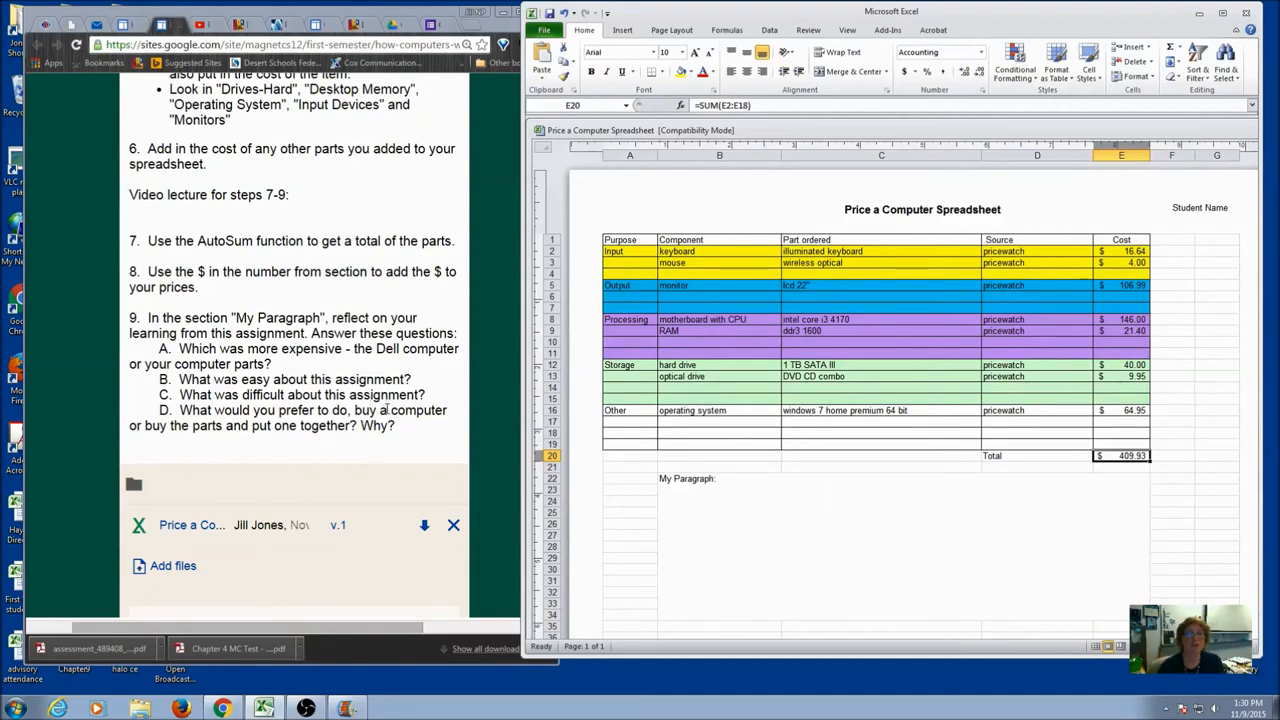
pyautogui.moveTo(320, 442)
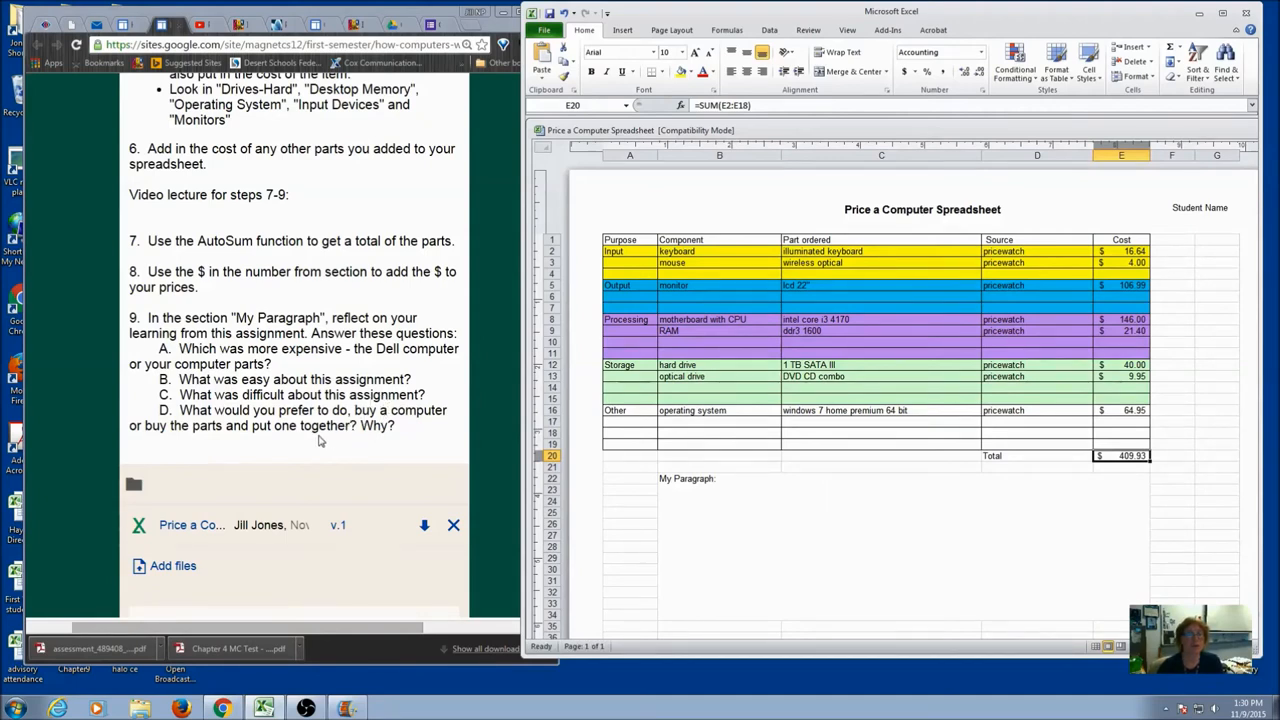
pyautogui.moveTo(640, 488)
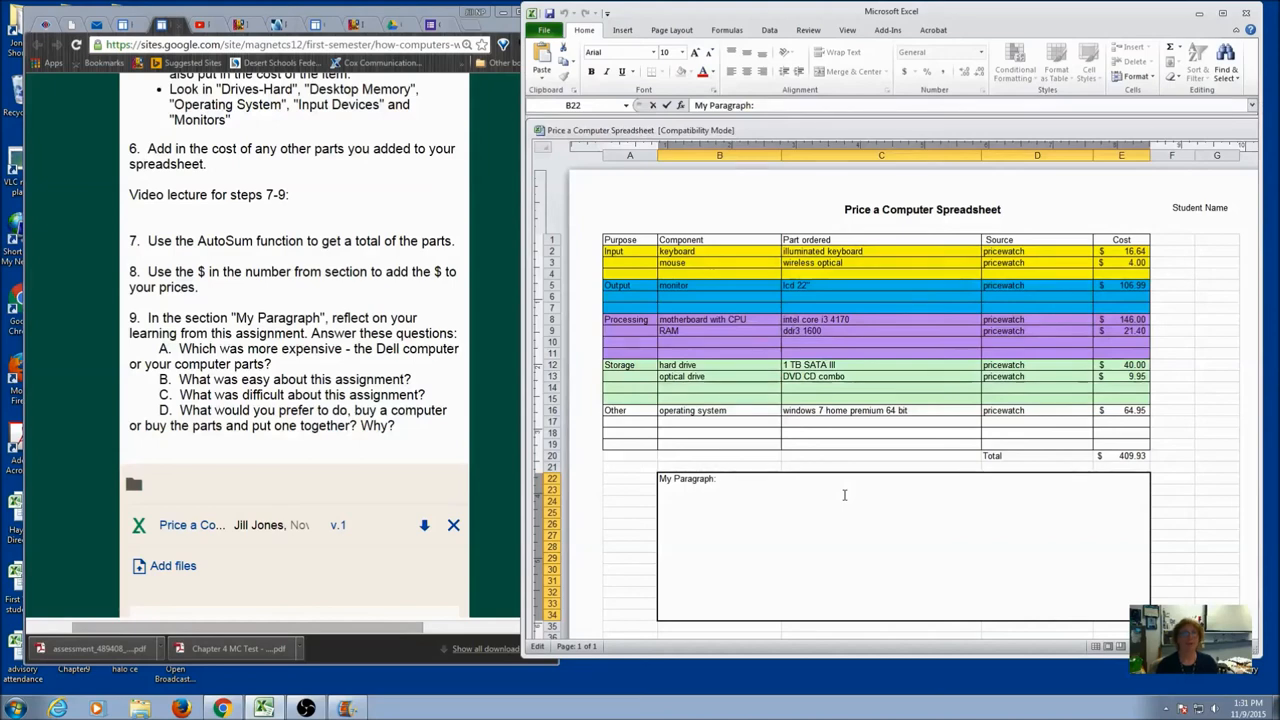
# Step: Write "The dell computer" to begin the My Paragraph reflection
pyautogui.write('The dell')
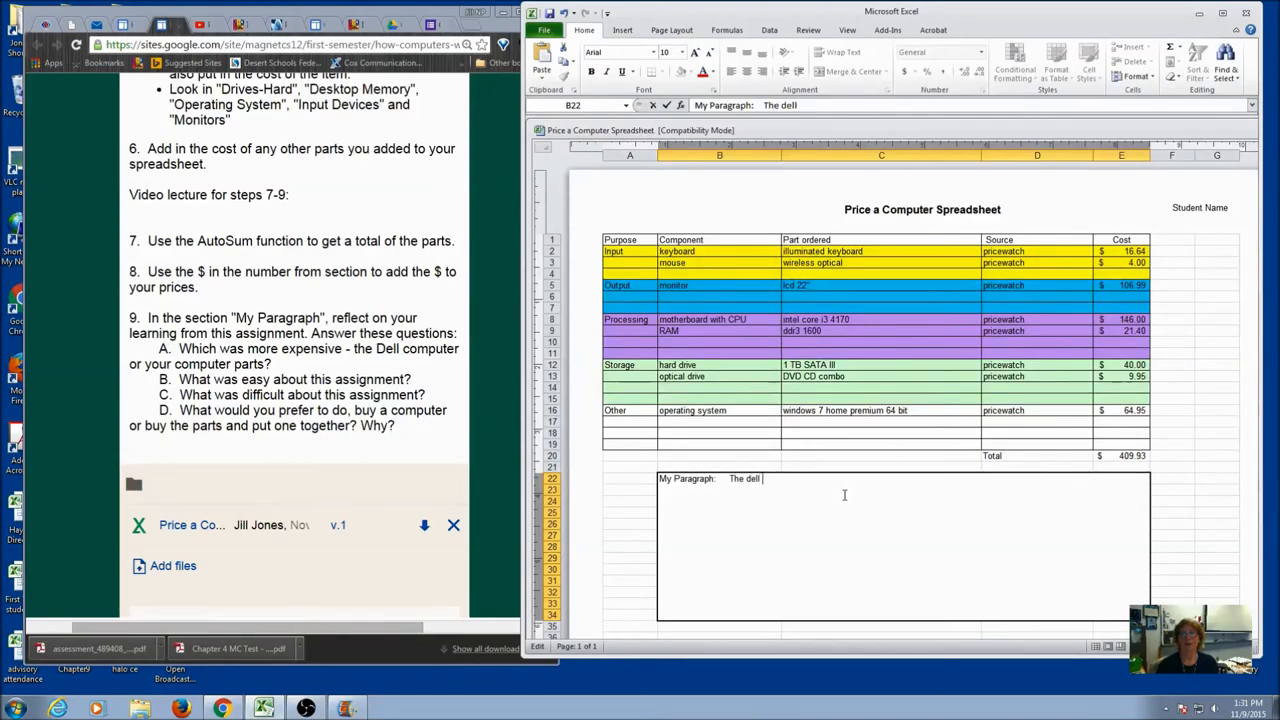
pyautogui.write('computer')
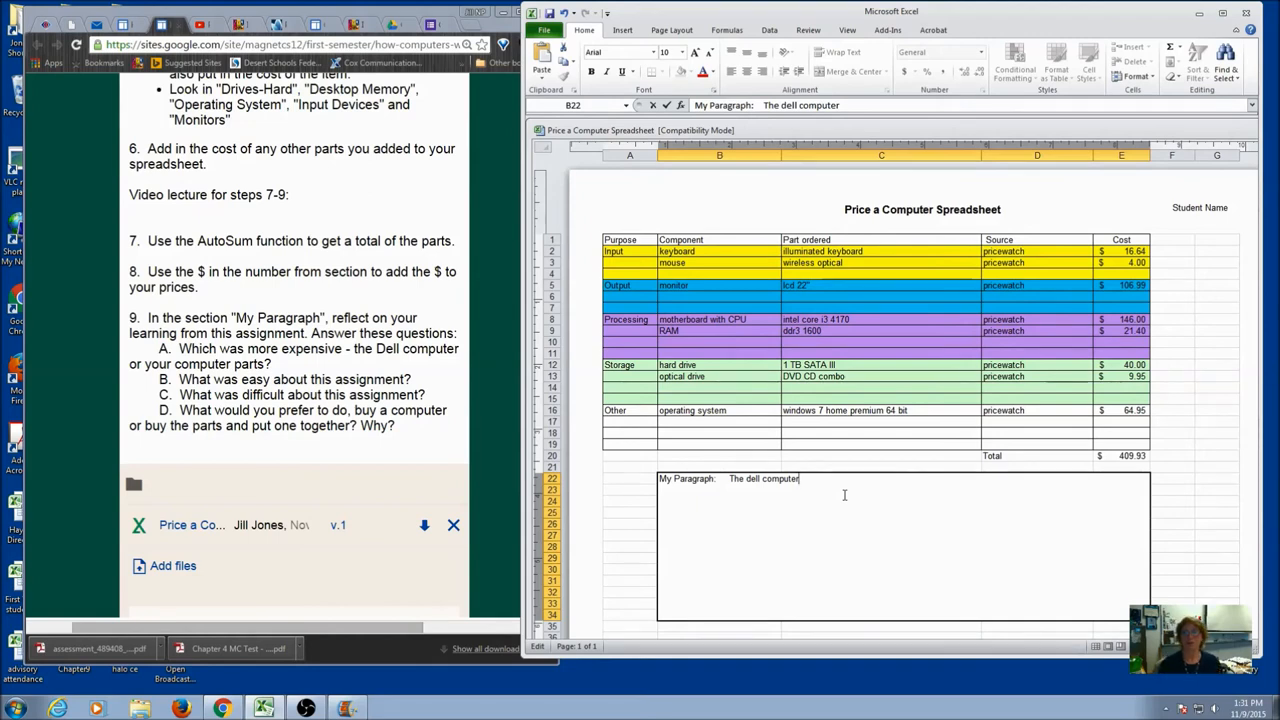
pyautogui.moveTo(596, 456)
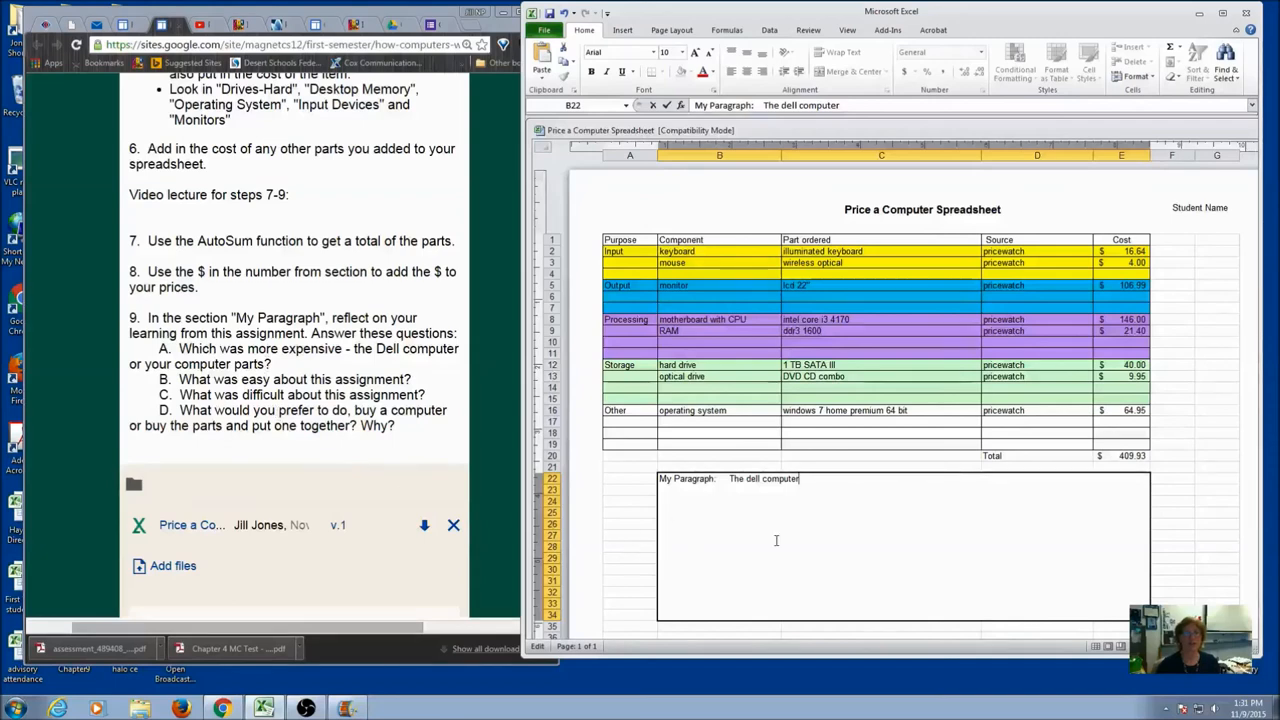
pyautogui.click(630, 568)
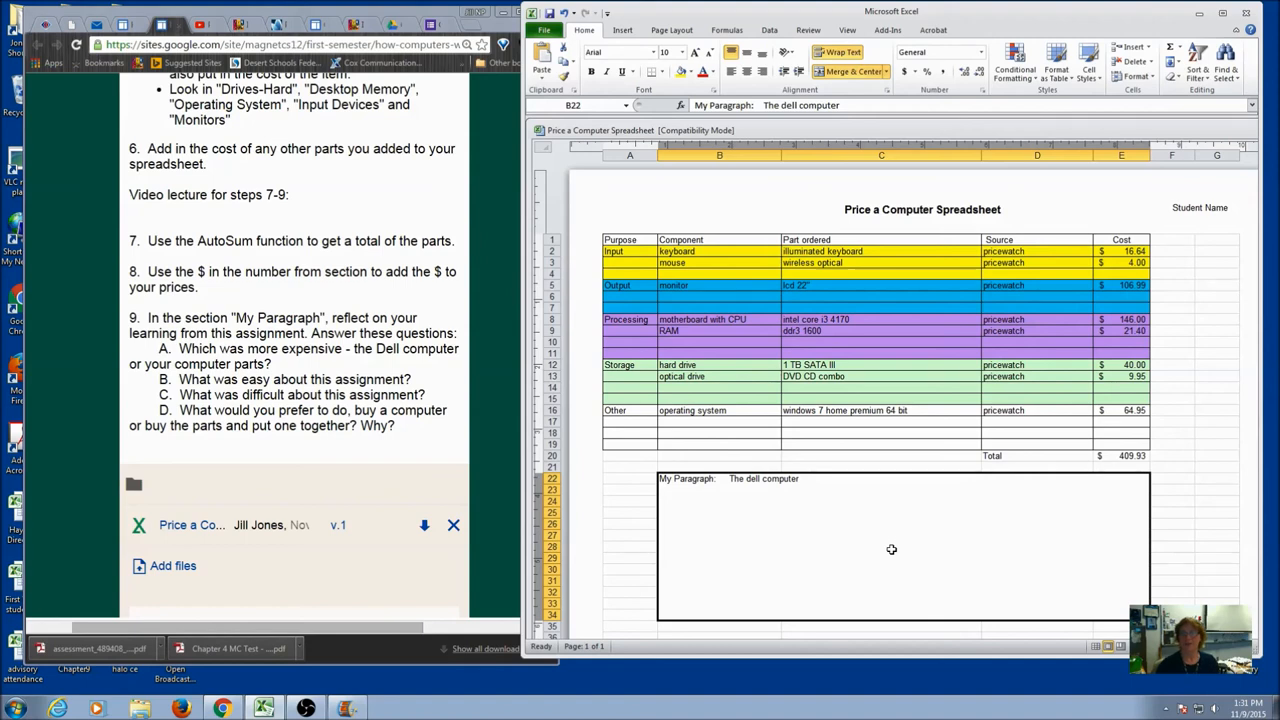
pyautogui.moveTo(888, 528)
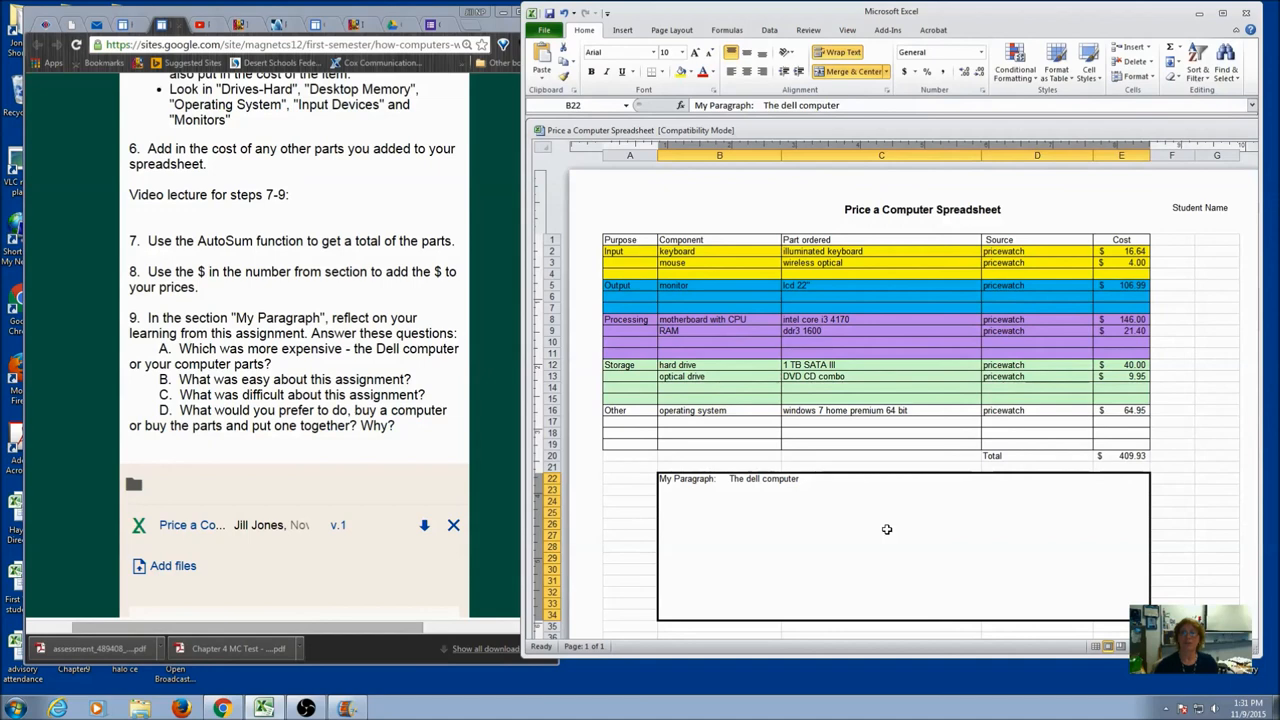
pyautogui.moveTo(920, 544)
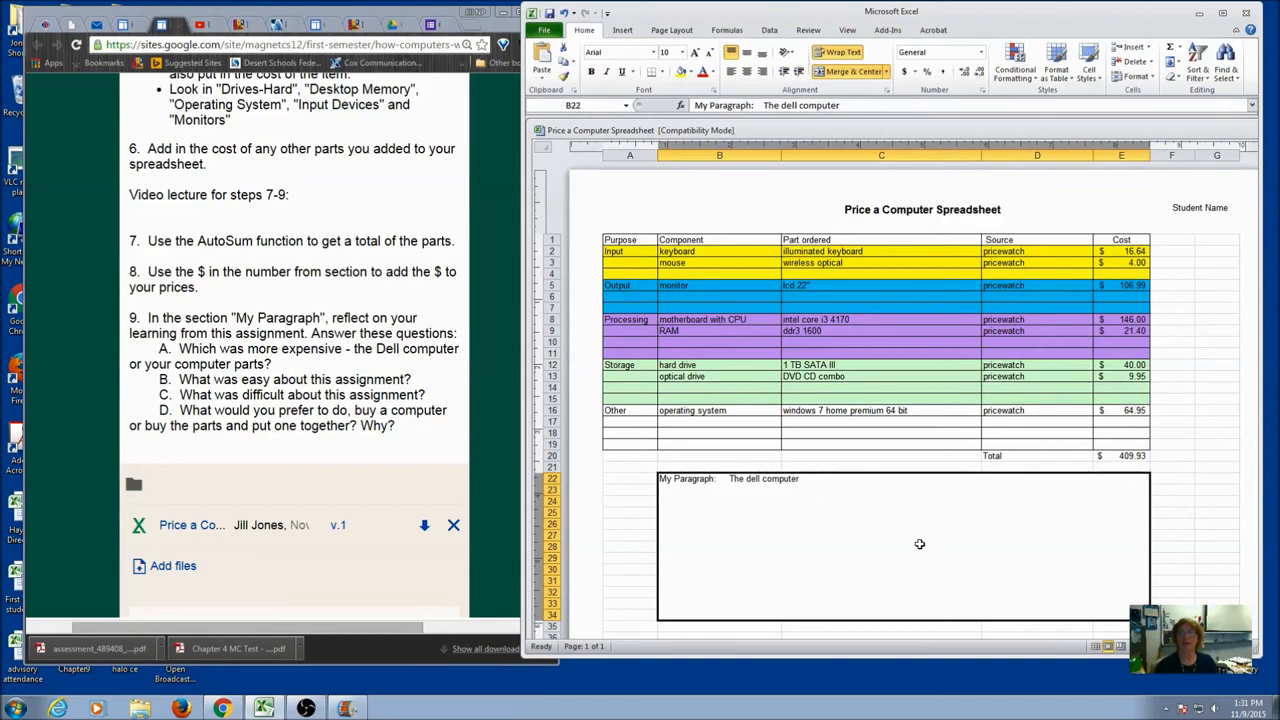
pyautogui.moveTo(916, 546)
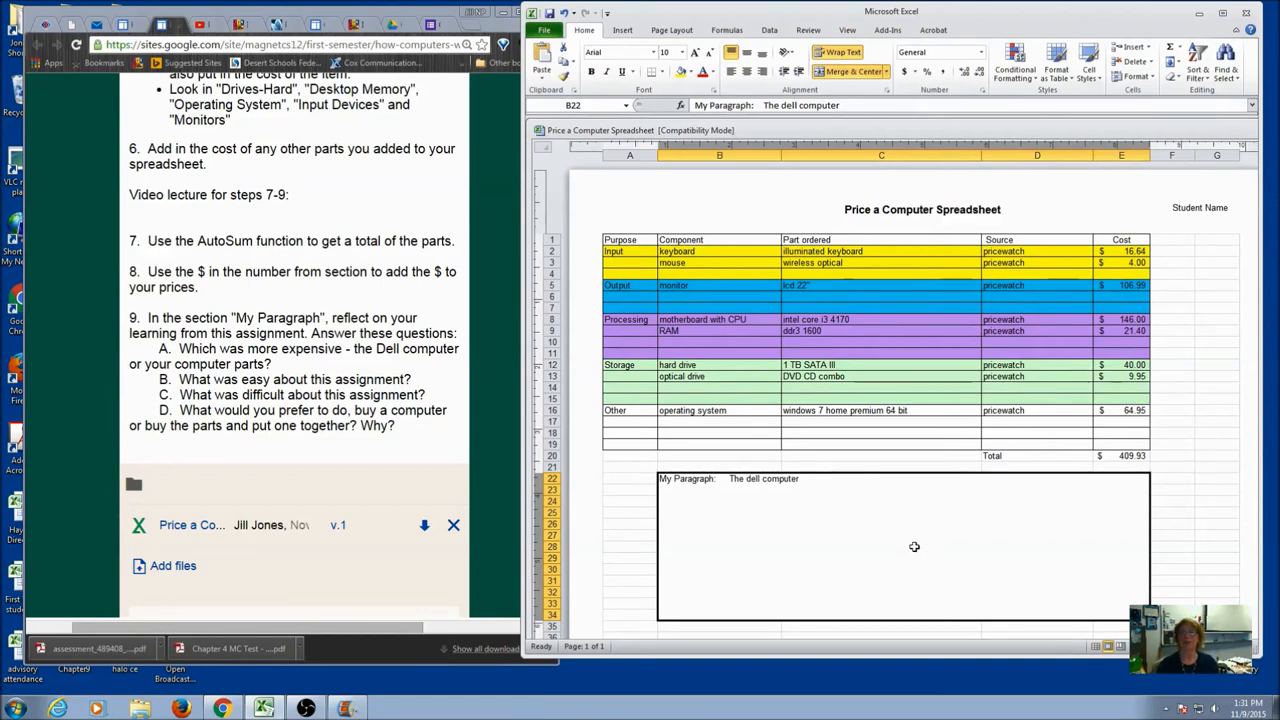